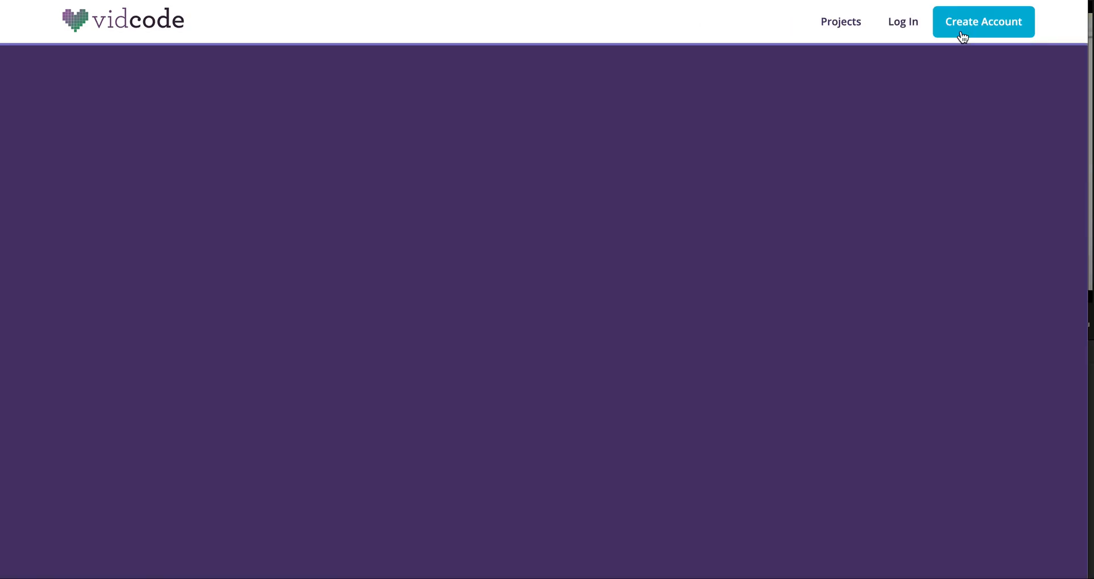
# Start Create Account and choose the Student sign-up option.
pyautogui.click(982, 21)
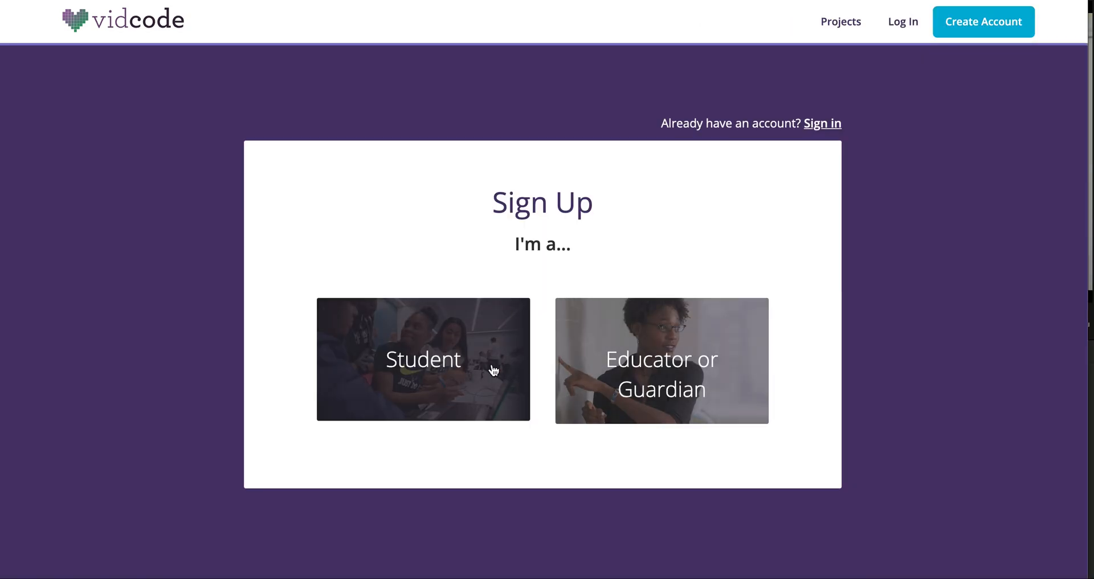
pyautogui.click(423, 359)
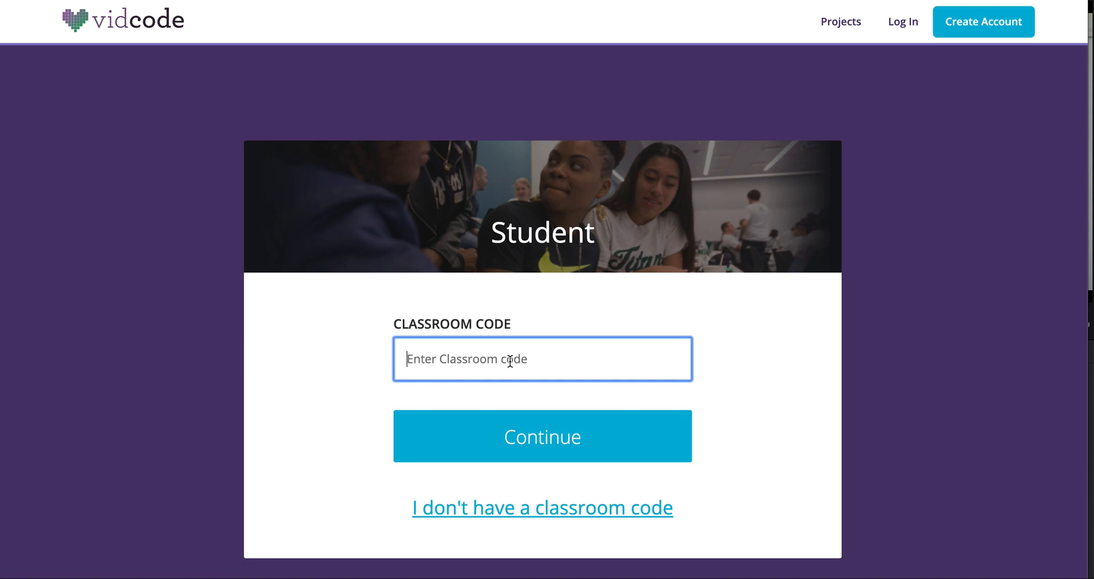
pyautogui.moveTo(902, 22)
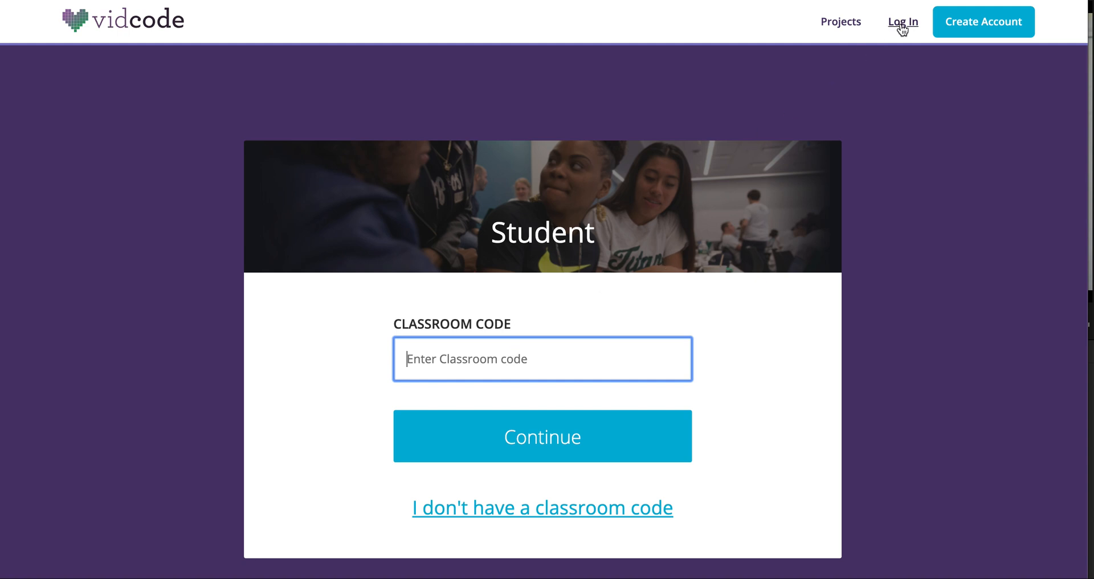
pyautogui.click(902, 22)
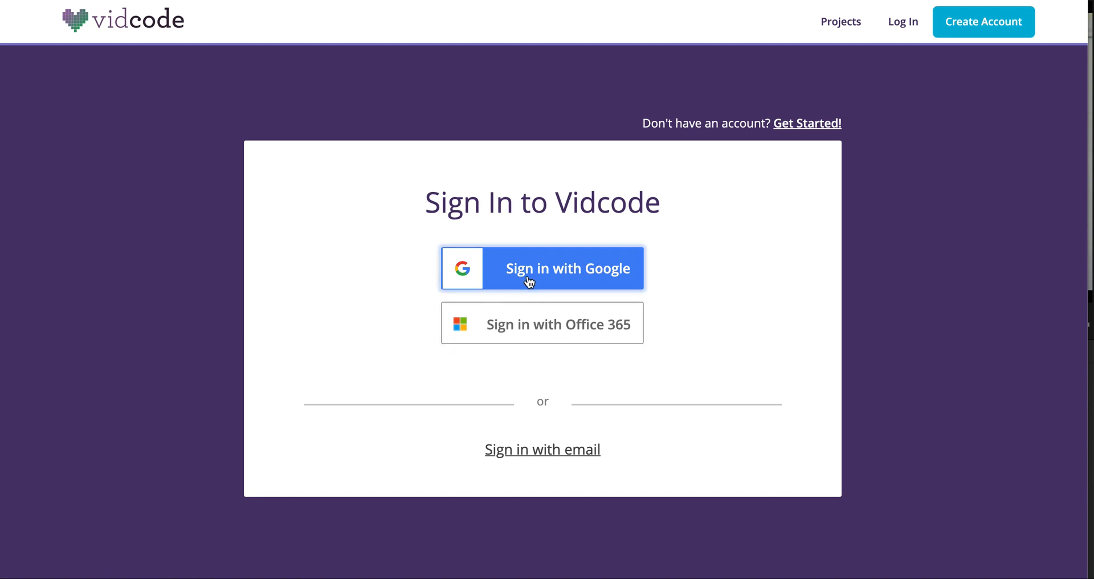
pyautogui.moveTo(547, 279)
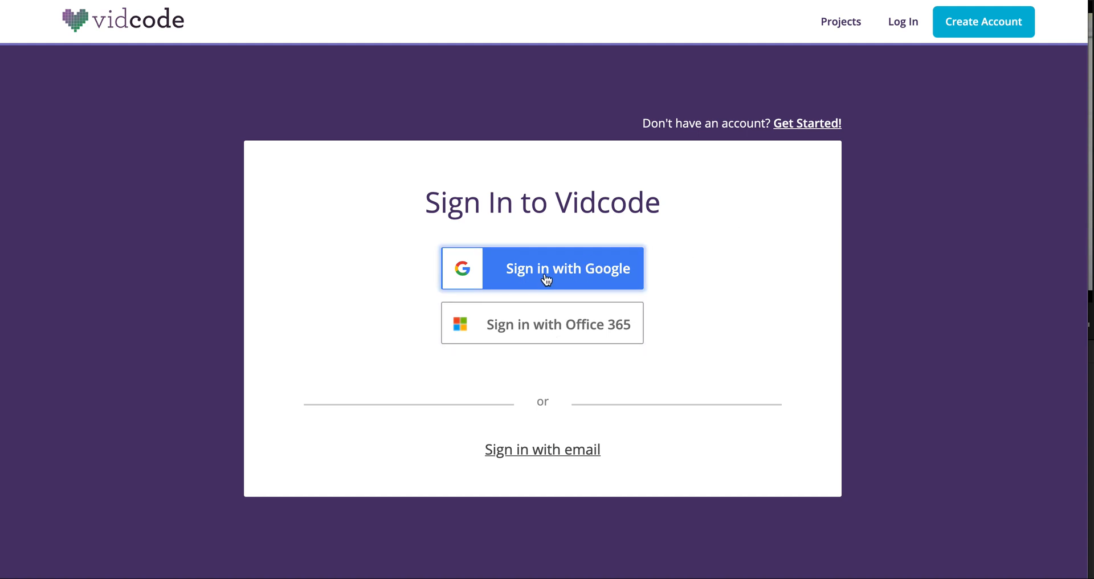
pyautogui.moveTo(542, 449)
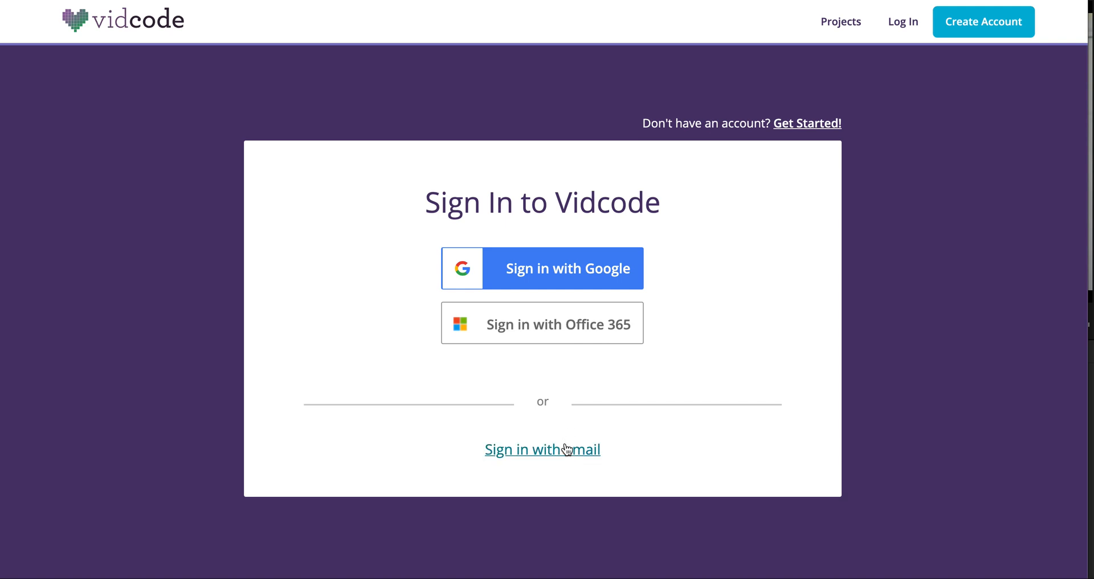
pyautogui.click(541, 449)
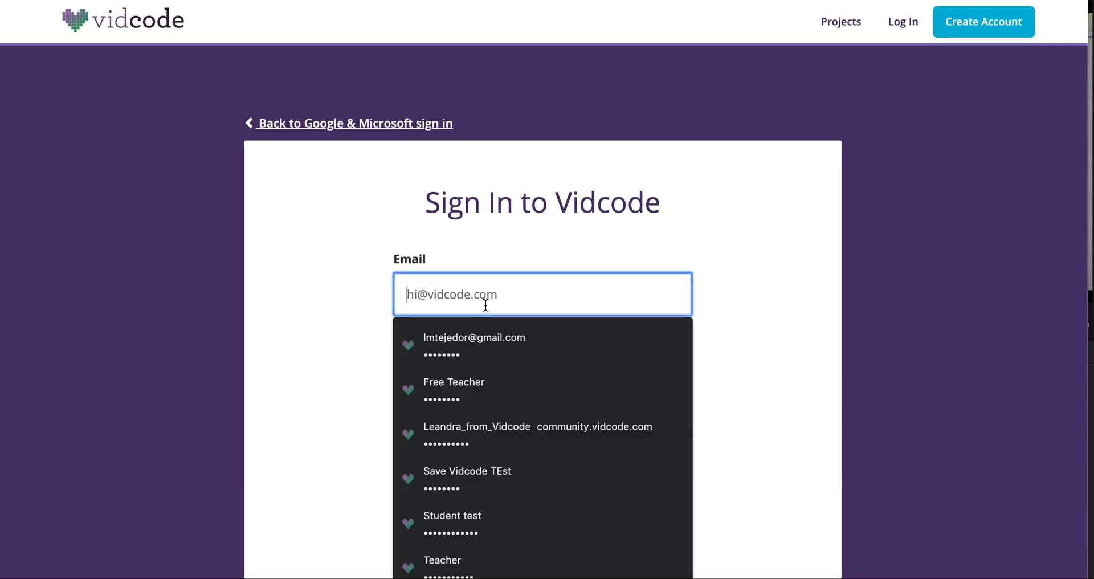
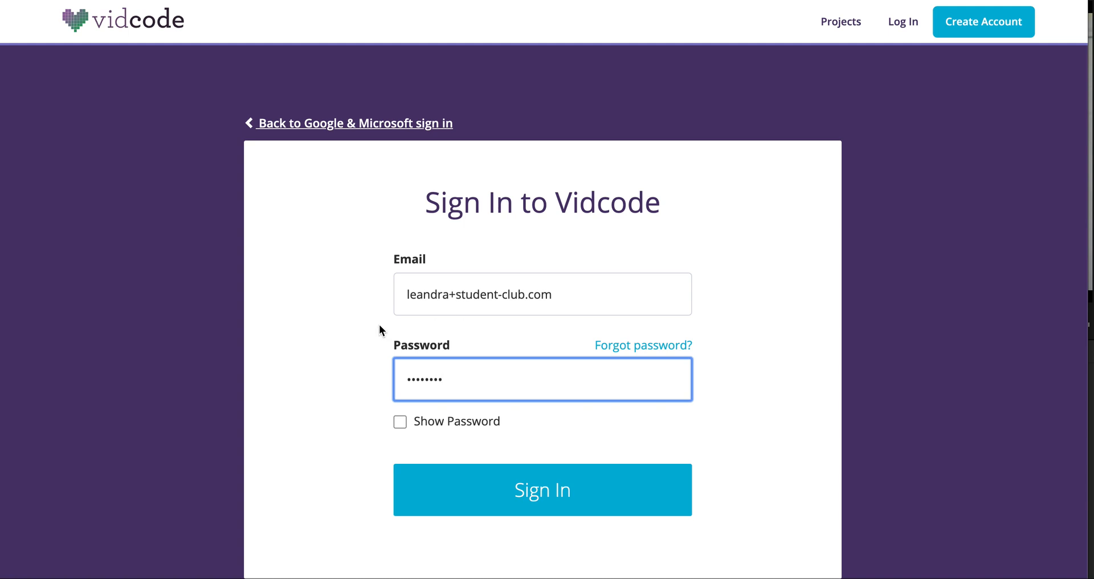
pyautogui.moveTo(330, 362)
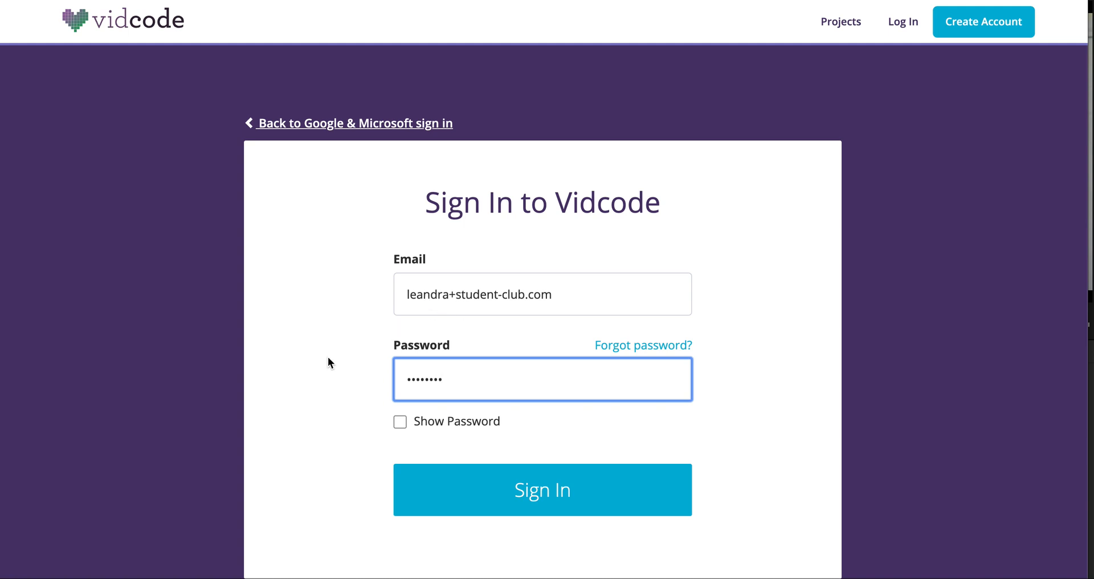
pyautogui.moveTo(444, 300)
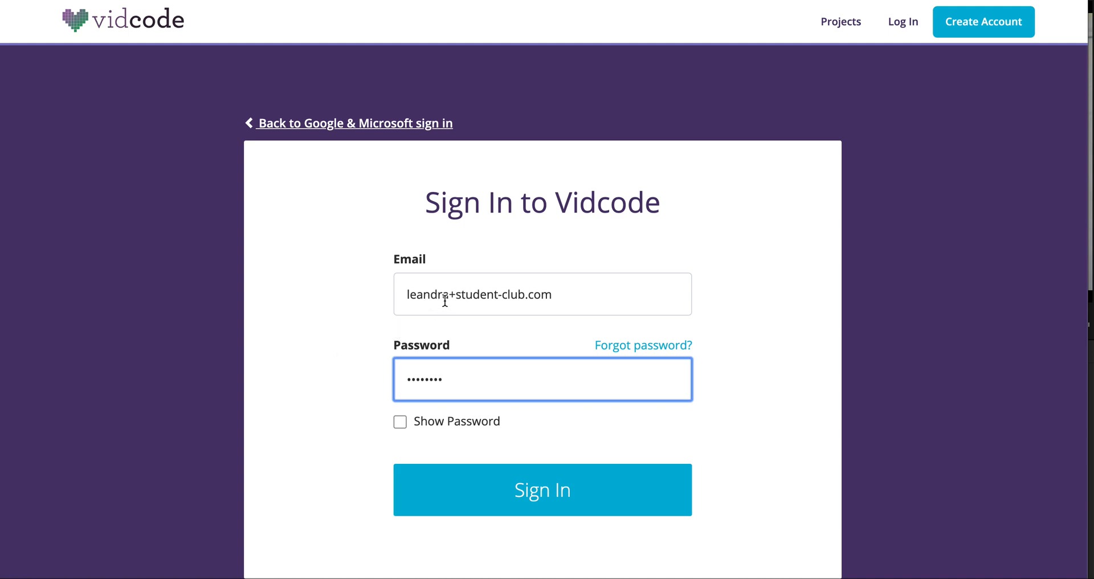
pyautogui.click(542, 488)
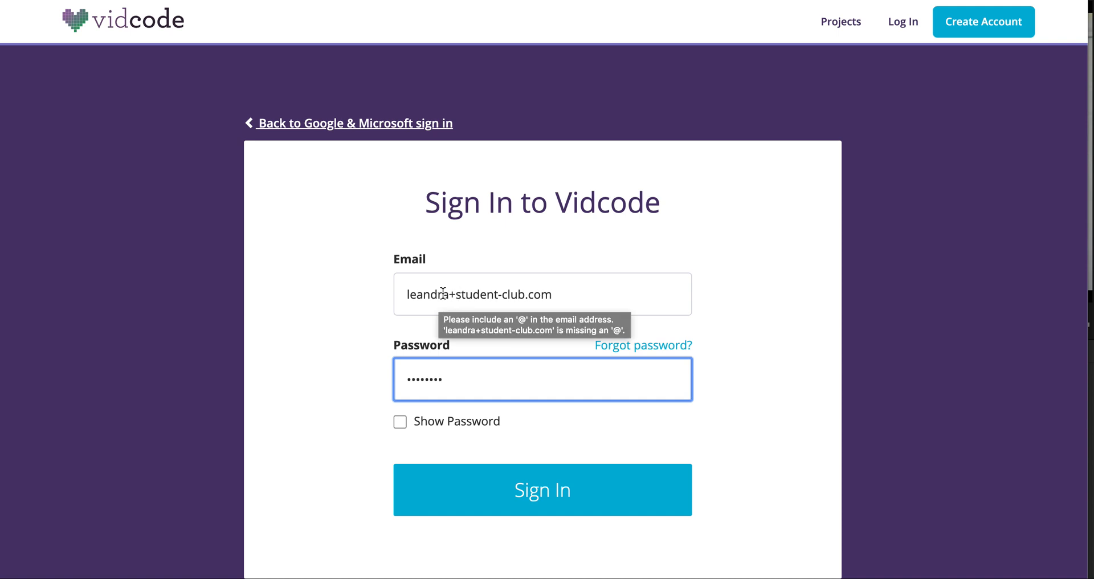
pyautogui.click(541, 294)
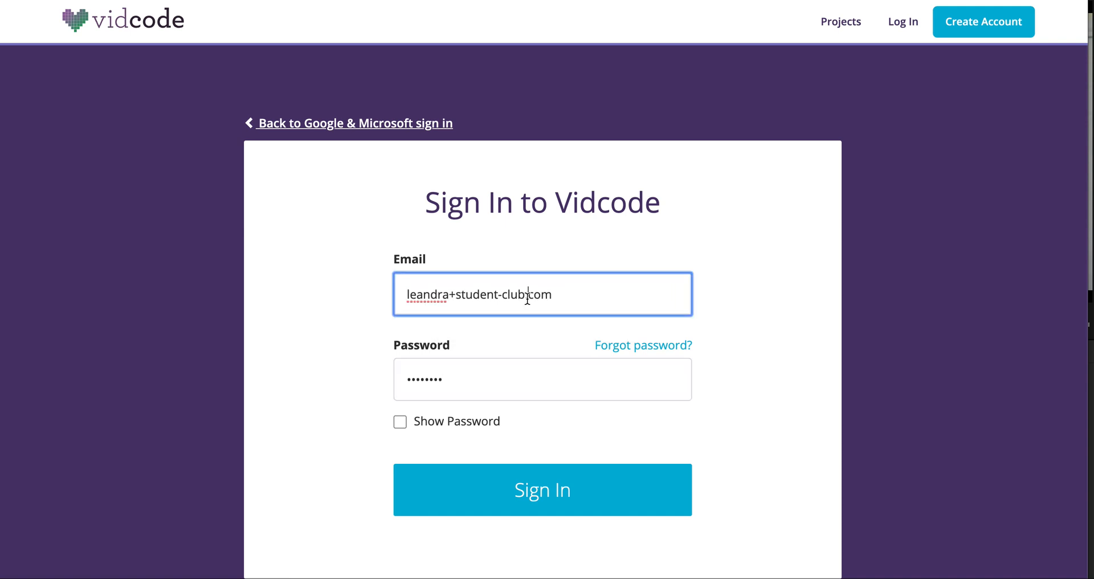
pyautogui.write('@vidcode')
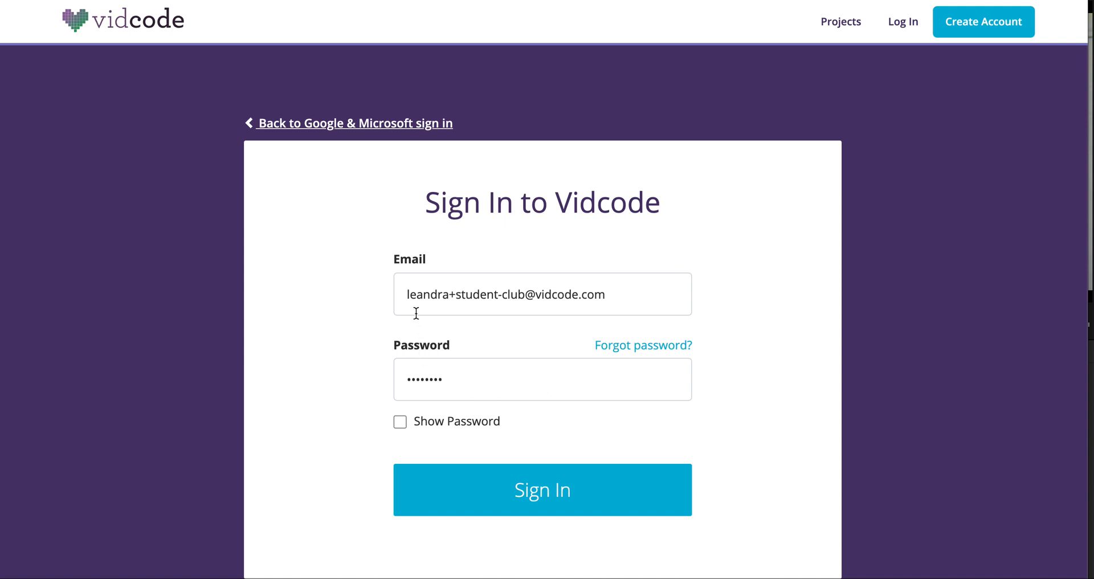
pyautogui.moveTo(388, 384)
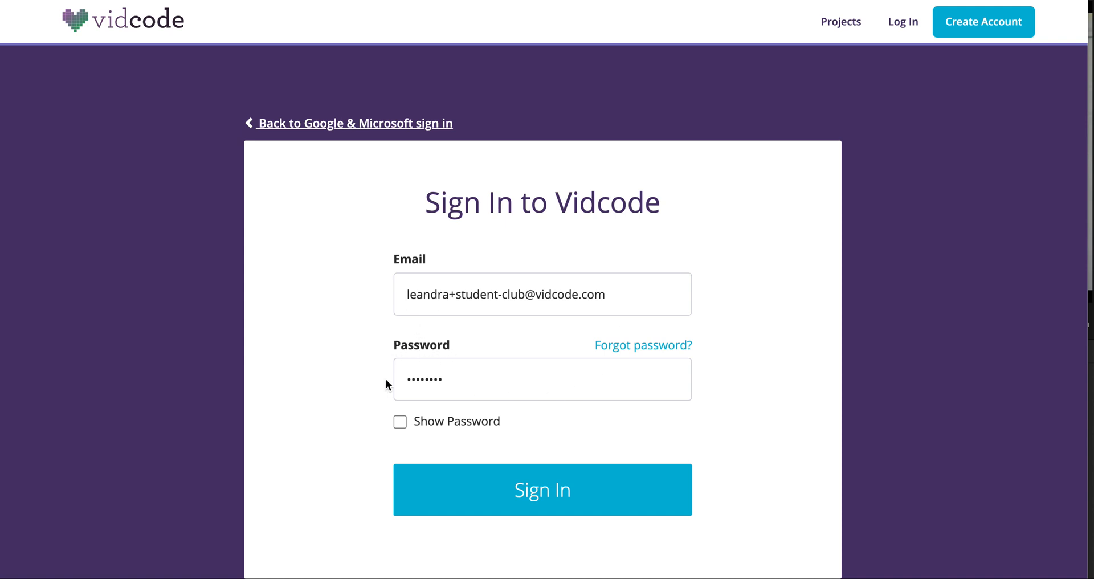
pyautogui.moveTo(409, 428)
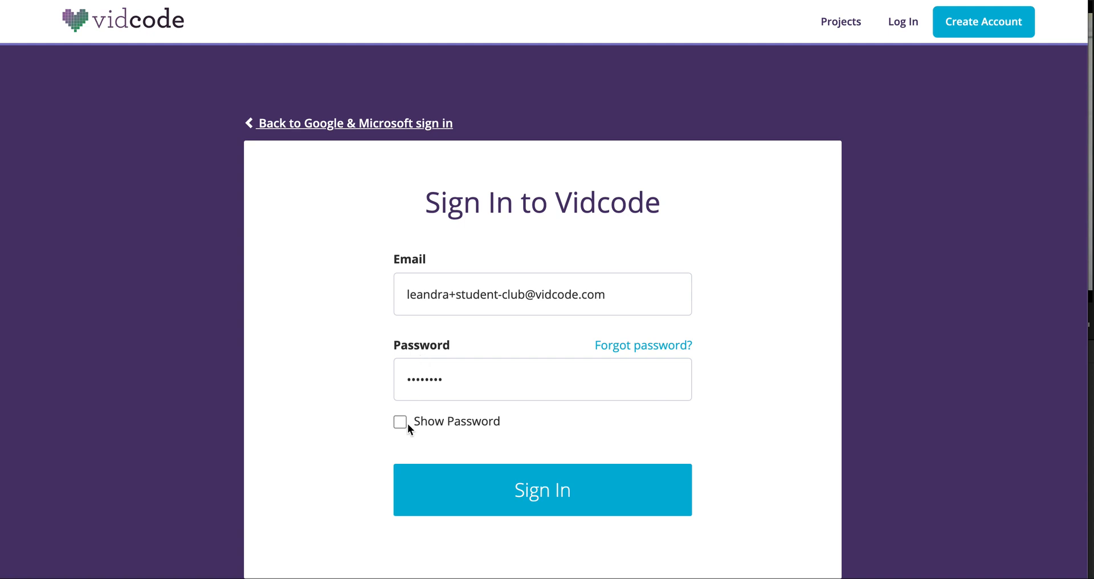
pyautogui.moveTo(403, 427)
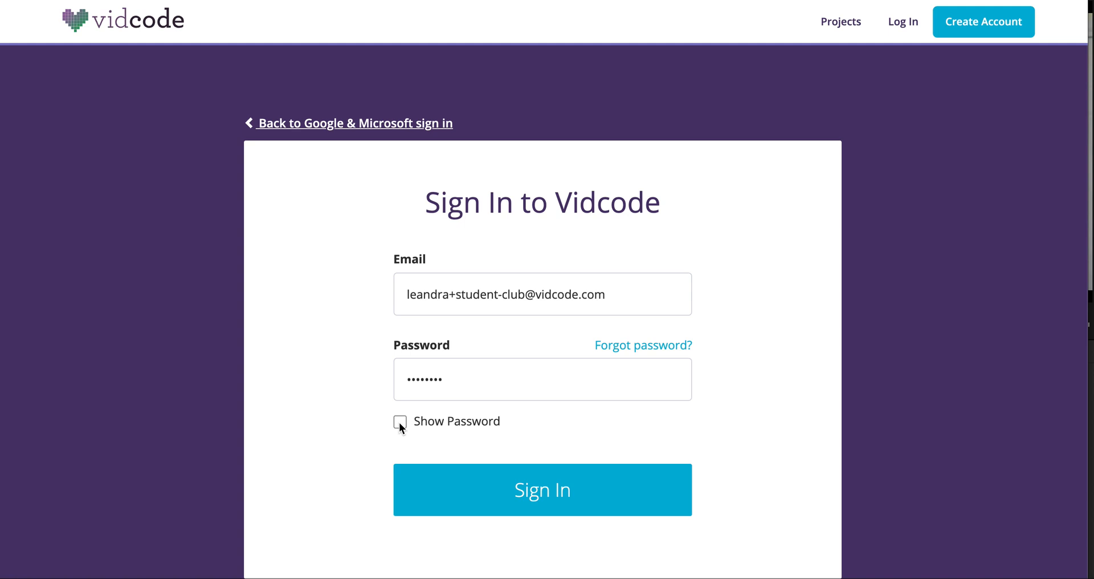
pyautogui.moveTo(543, 490)
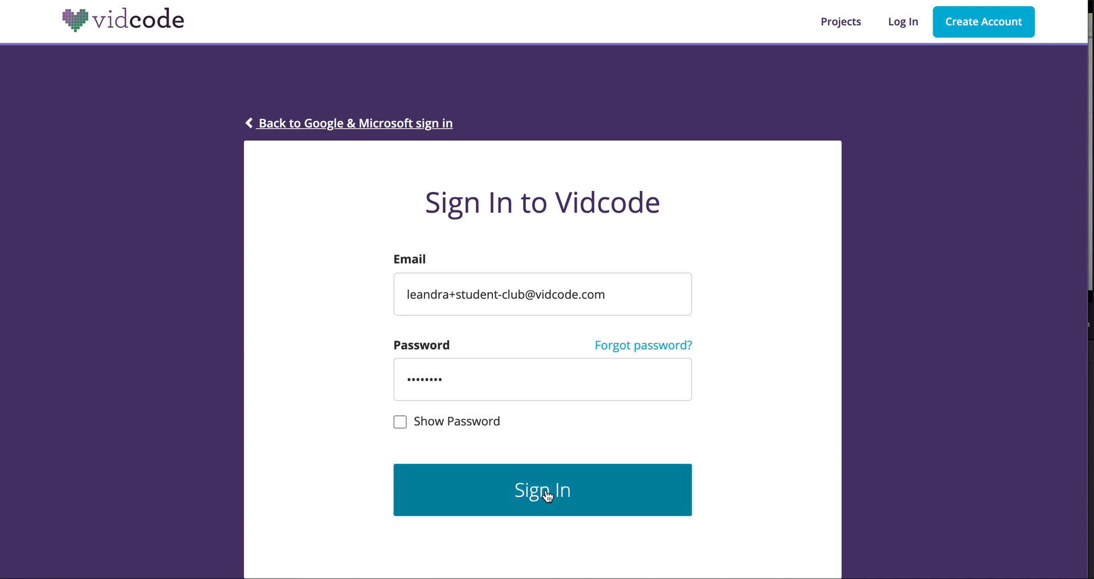
# Submit the sign-in to open My Classes with the Virtual Coding Club! class.
pyautogui.click(541, 490)
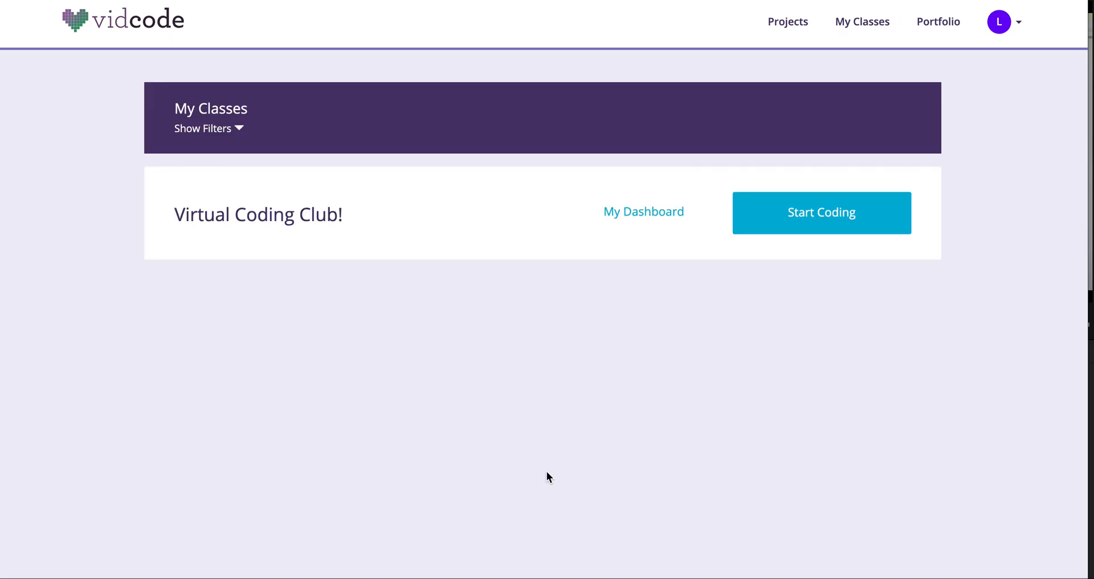
pyautogui.moveTo(531, 293)
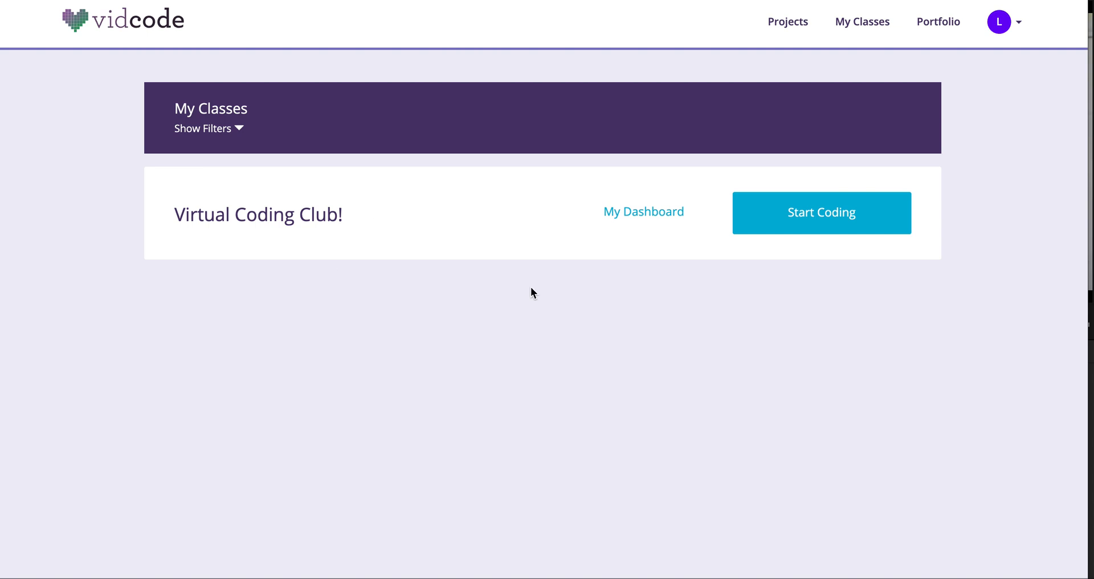
pyautogui.moveTo(324, 174)
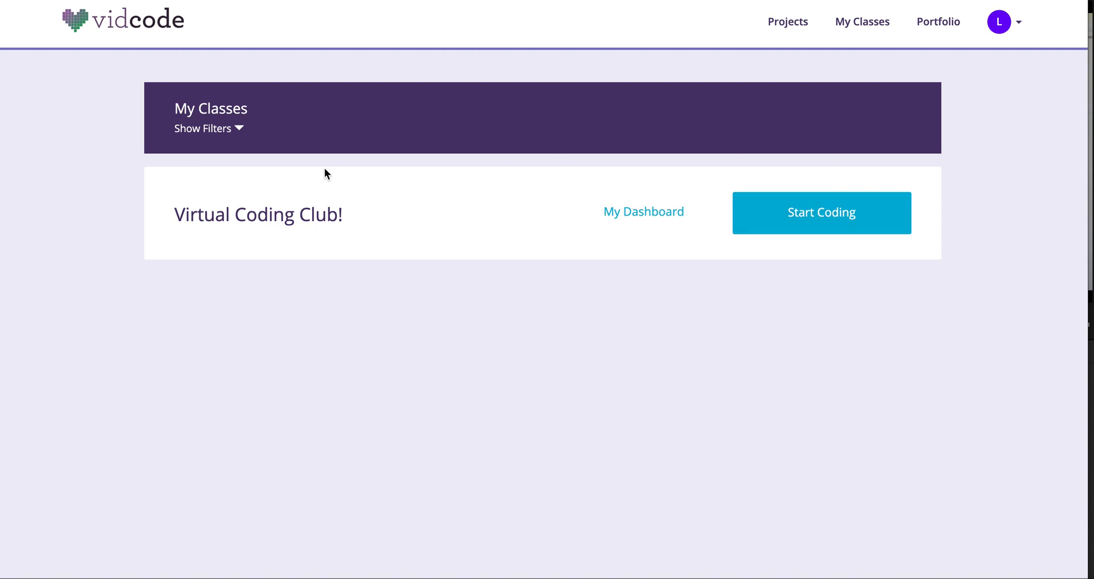
pyautogui.moveTo(370, 228)
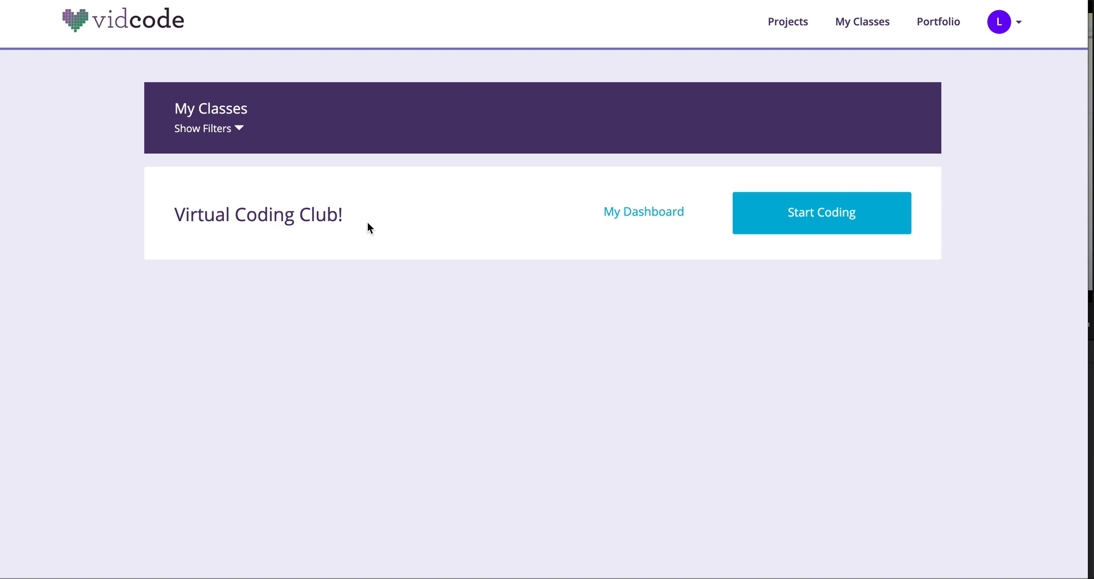
pyautogui.moveTo(540, 224)
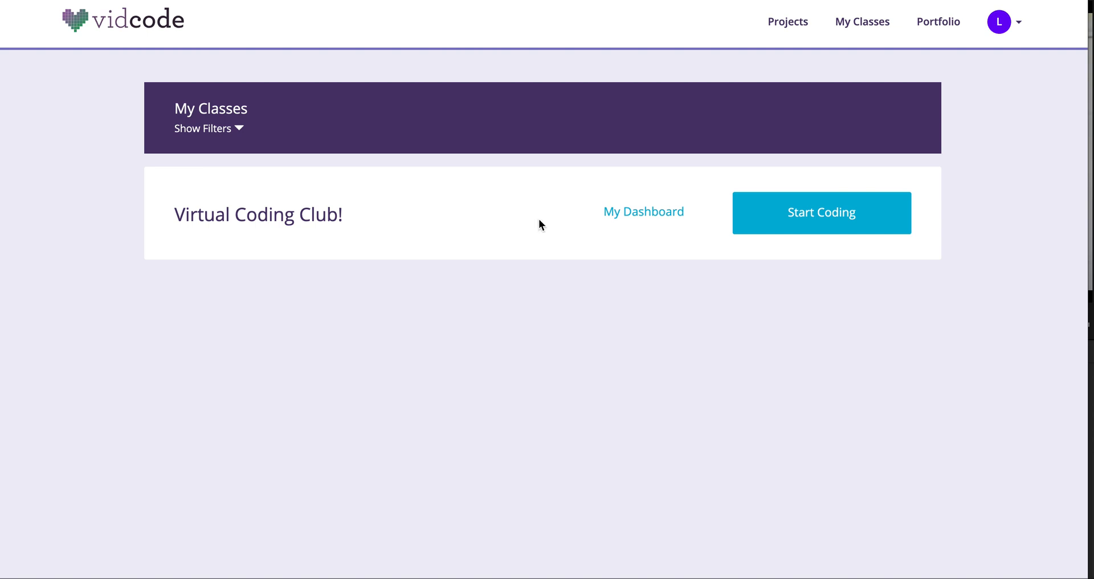
pyautogui.moveTo(643, 211)
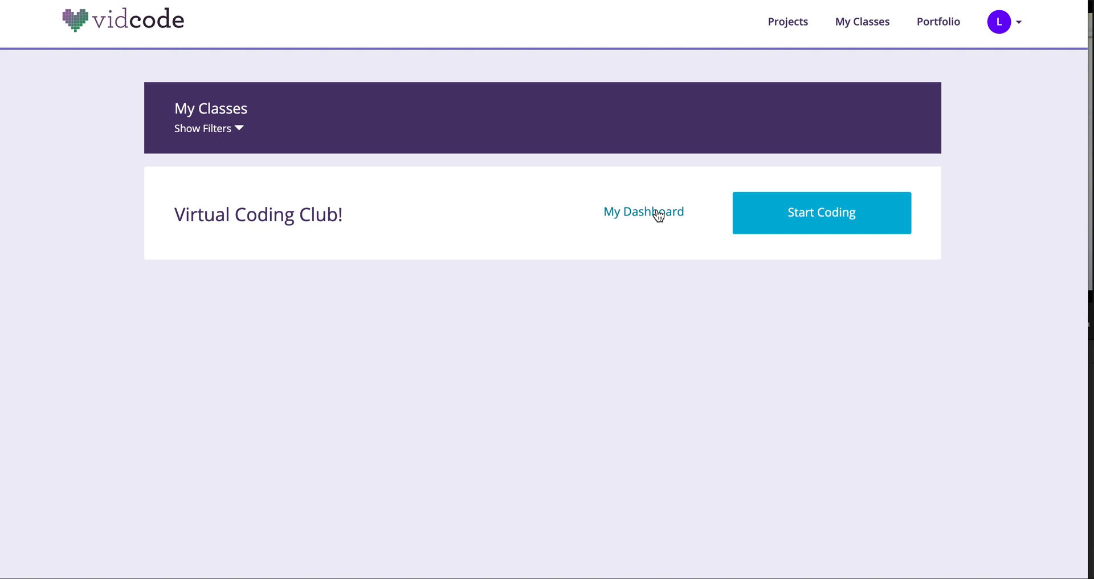
pyautogui.moveTo(777, 219)
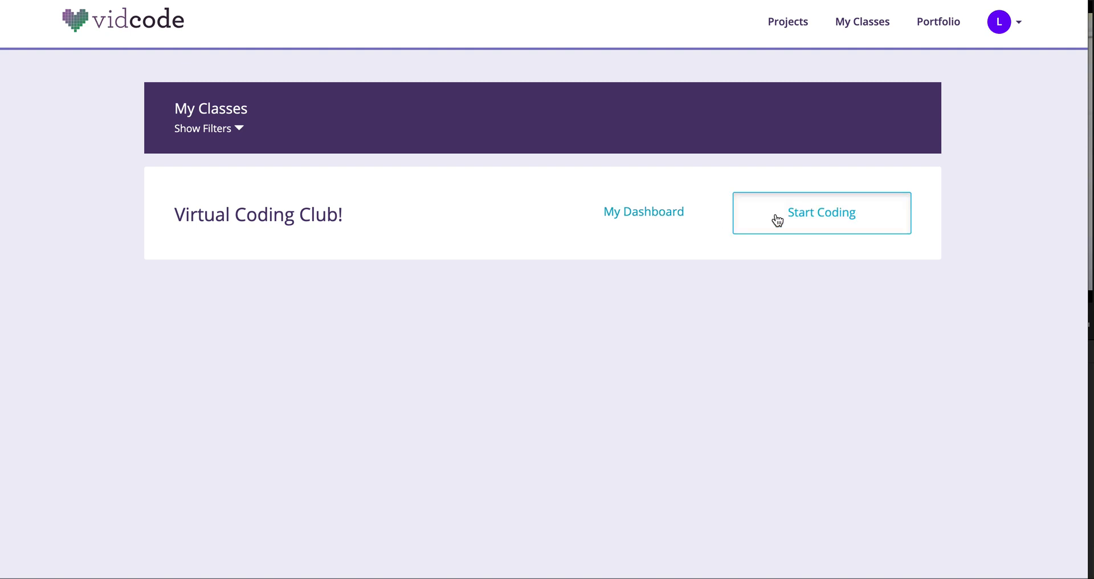
pyautogui.click(821, 212)
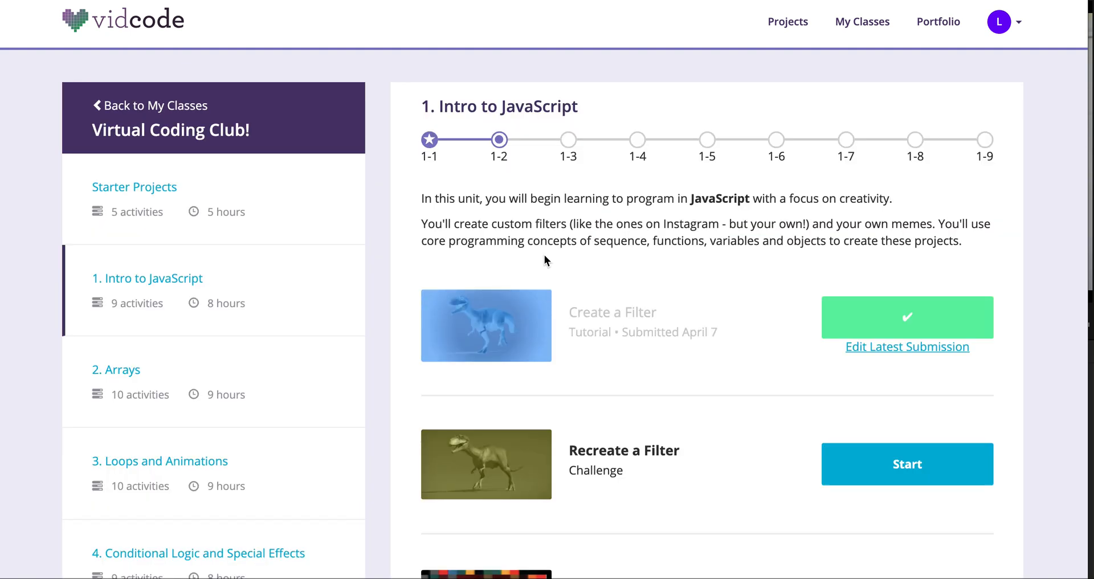
pyautogui.scroll(-3)
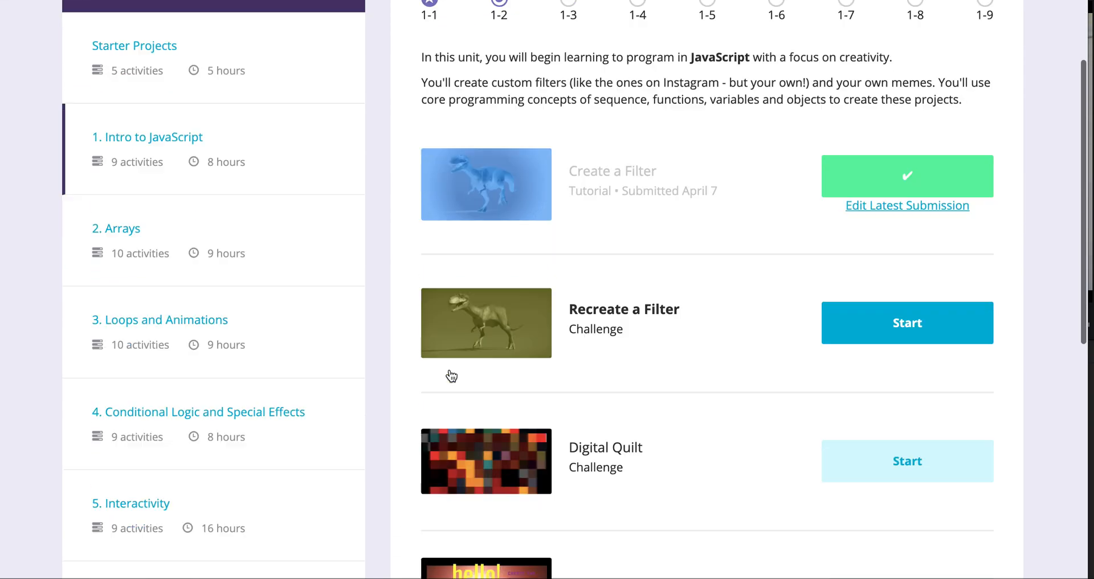
pyautogui.scroll(3)
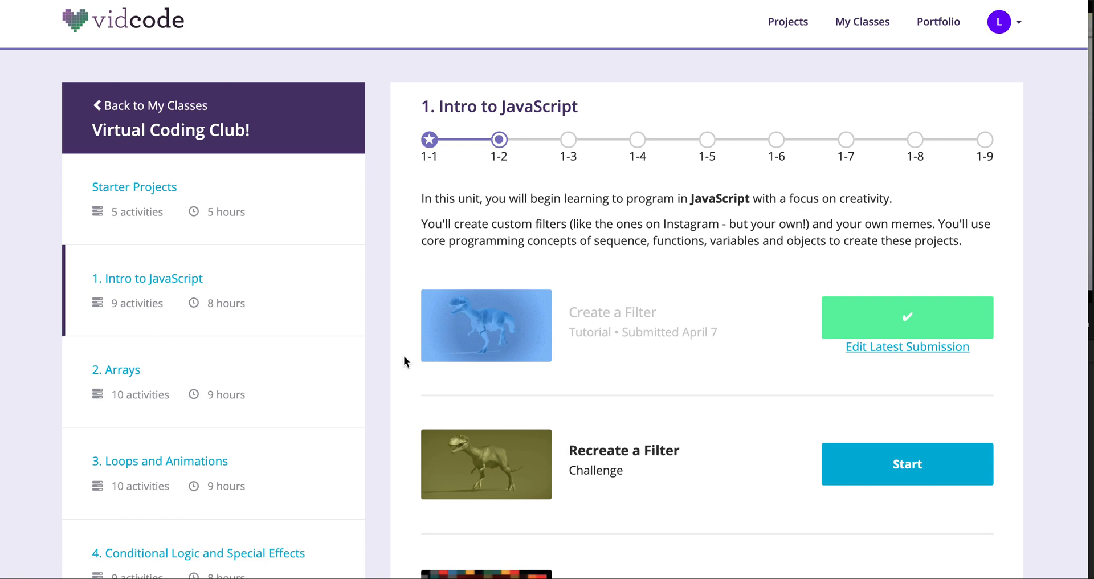
pyautogui.scroll(-3)
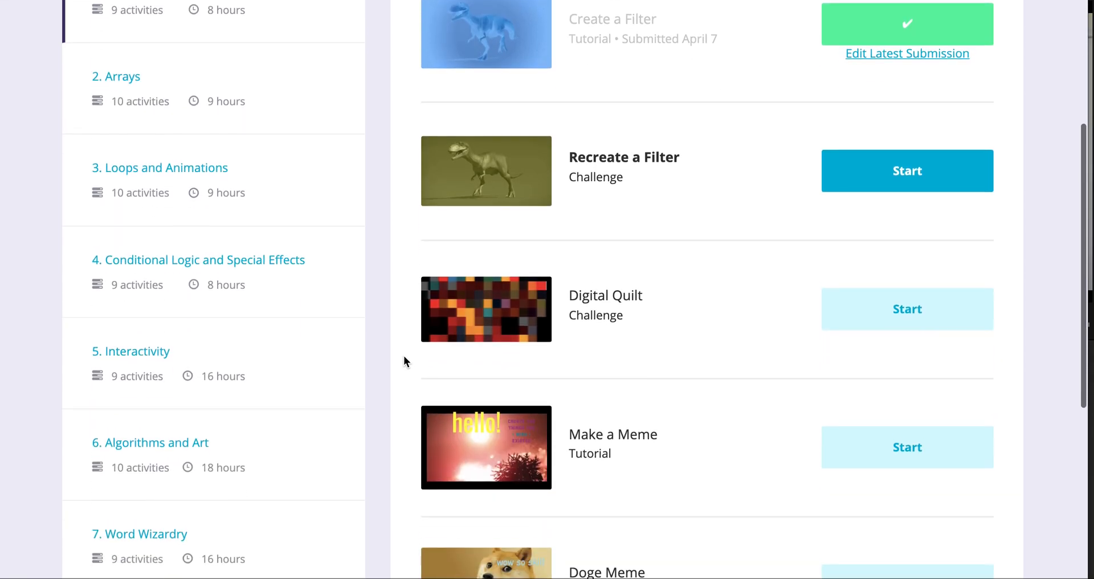
pyautogui.scroll(-3)
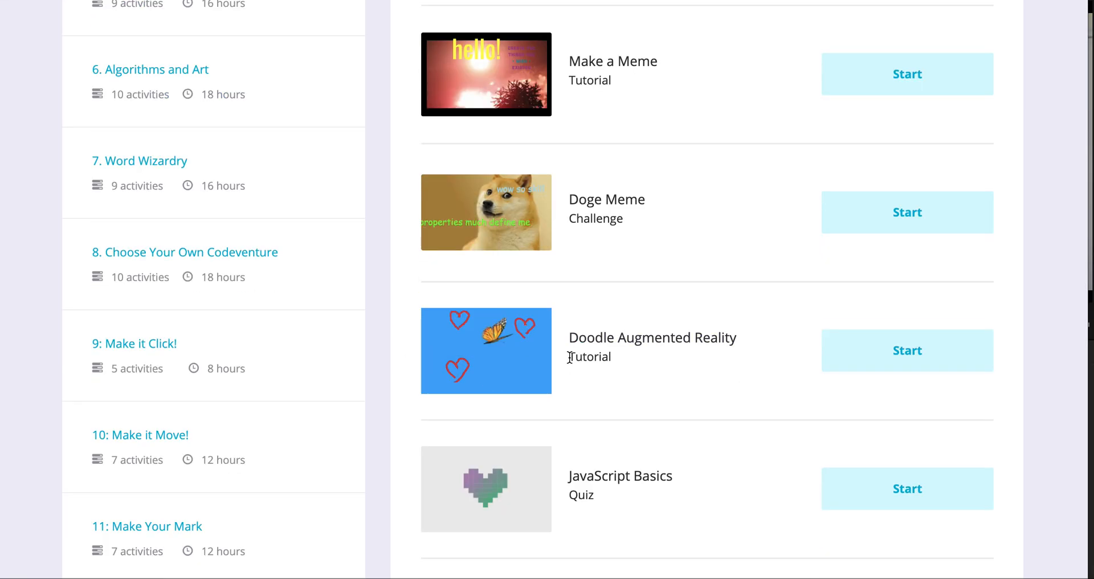
pyautogui.moveTo(627, 227)
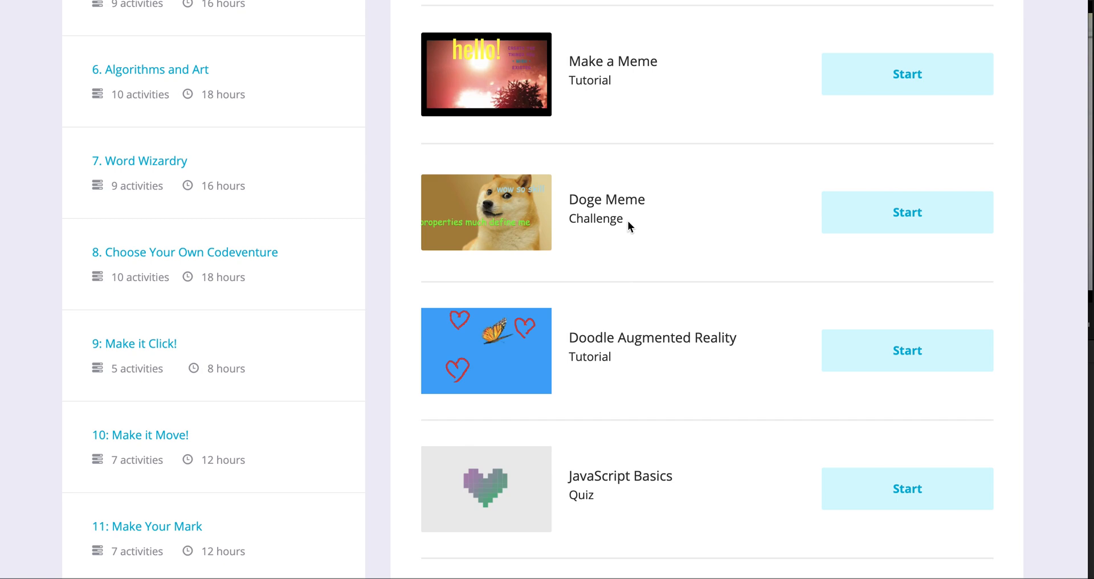
pyautogui.moveTo(570, 220)
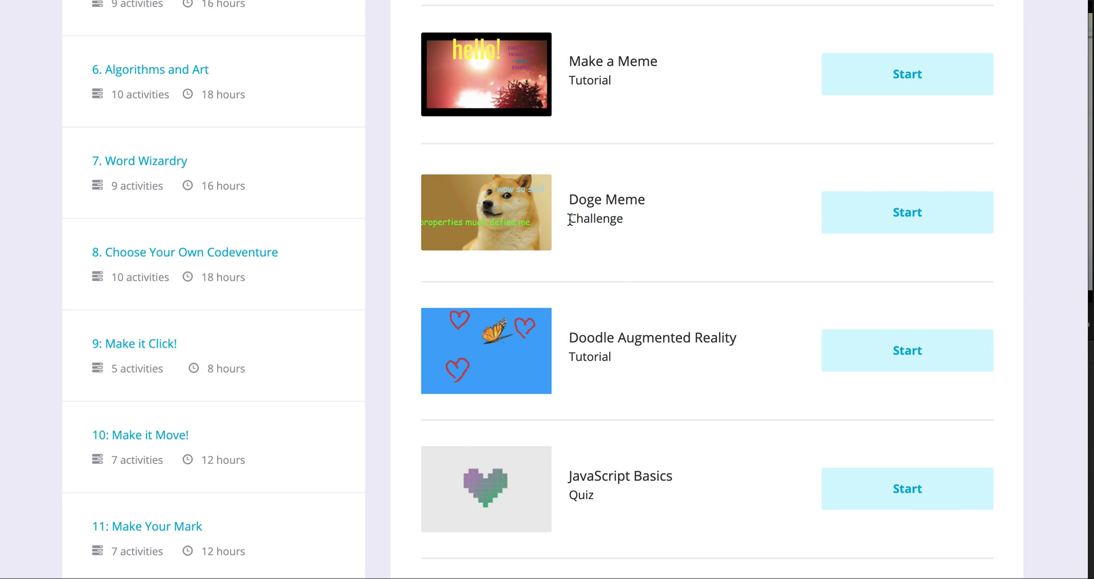
pyautogui.scroll(-3)
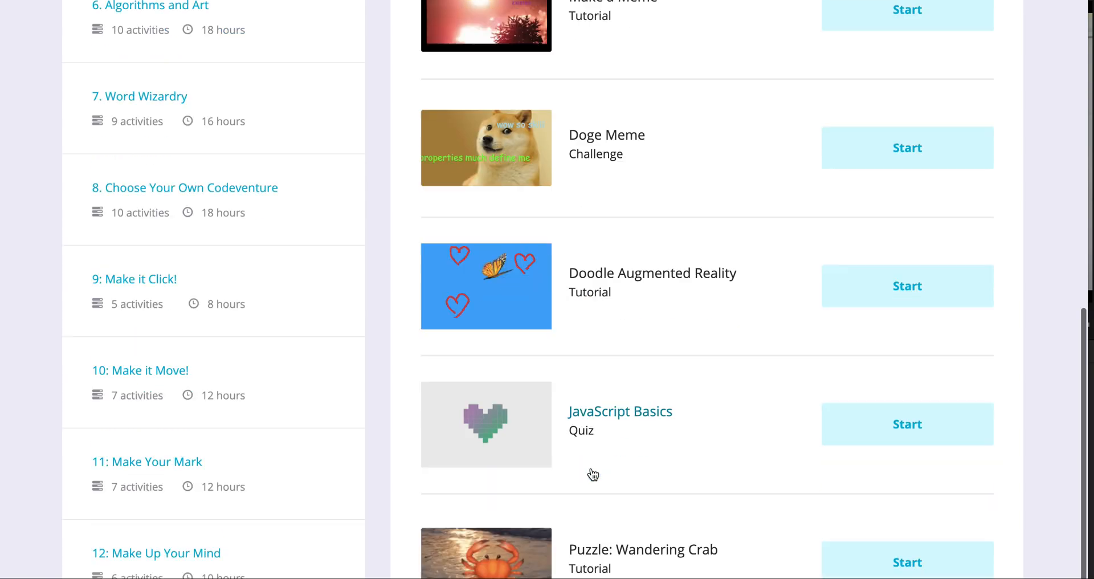
pyautogui.scroll(-3)
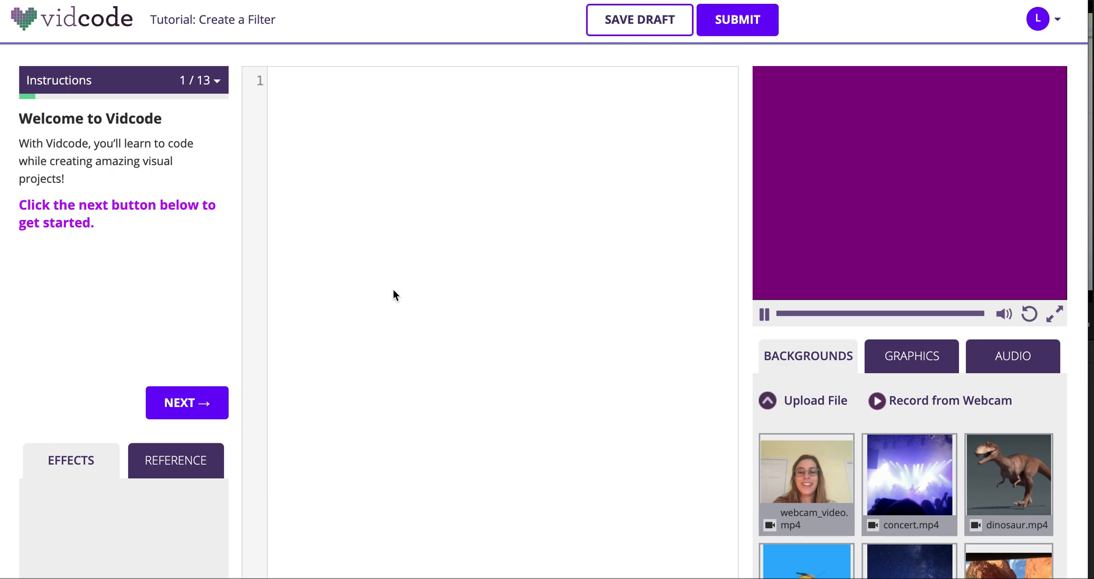
pyautogui.moveTo(171, 273)
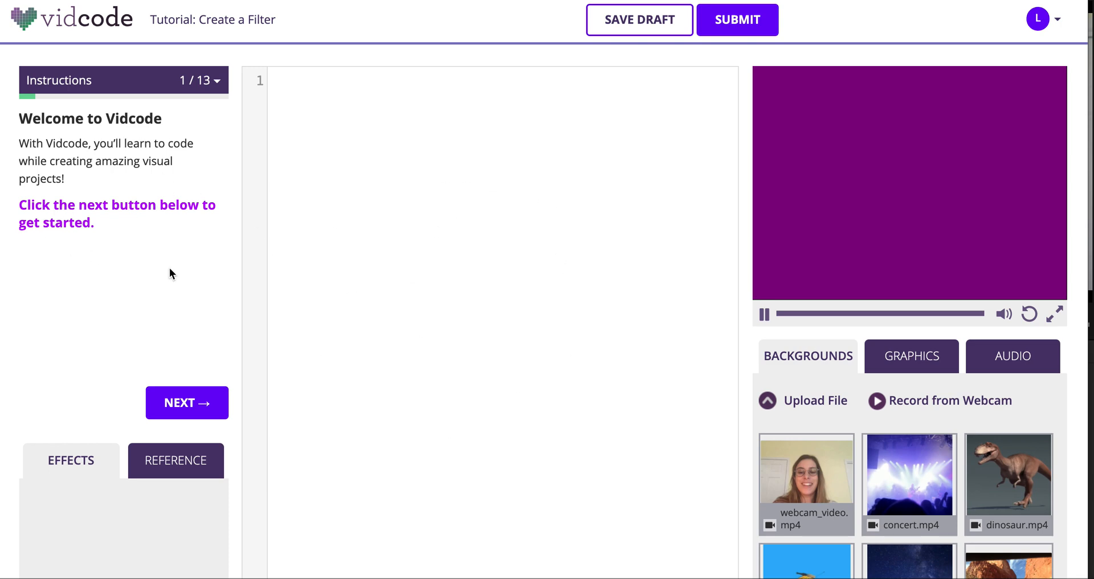
pyautogui.moveTo(479, 328)
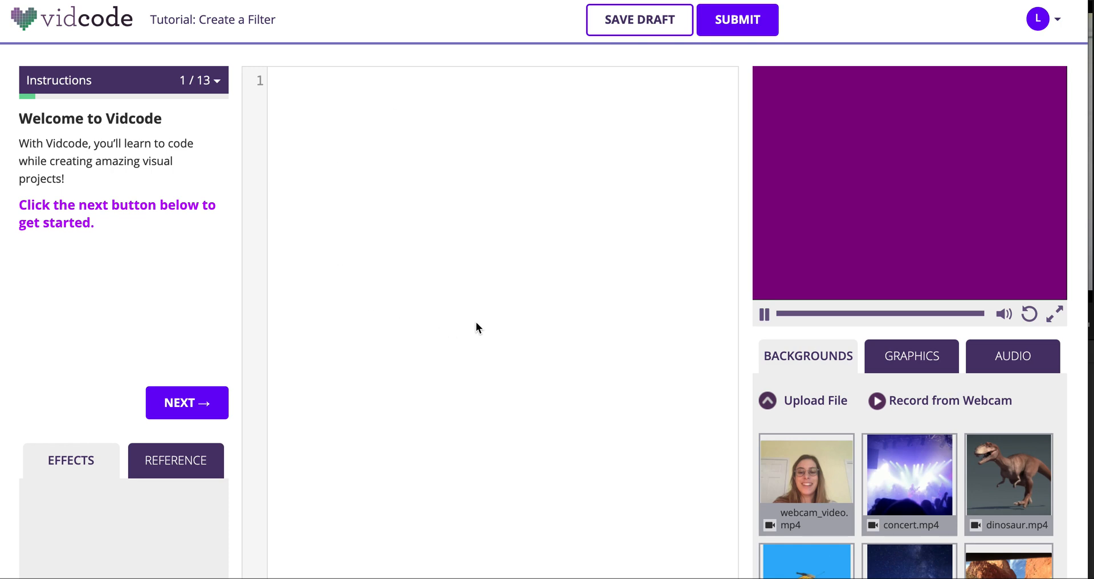
pyautogui.moveTo(962, 438)
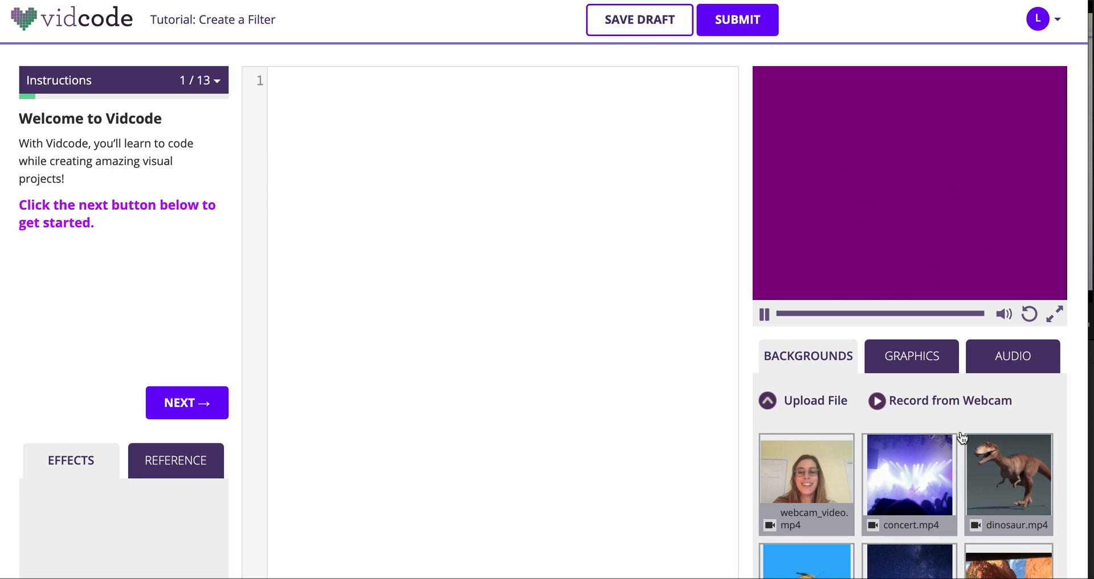
pyautogui.moveTo(843, 437)
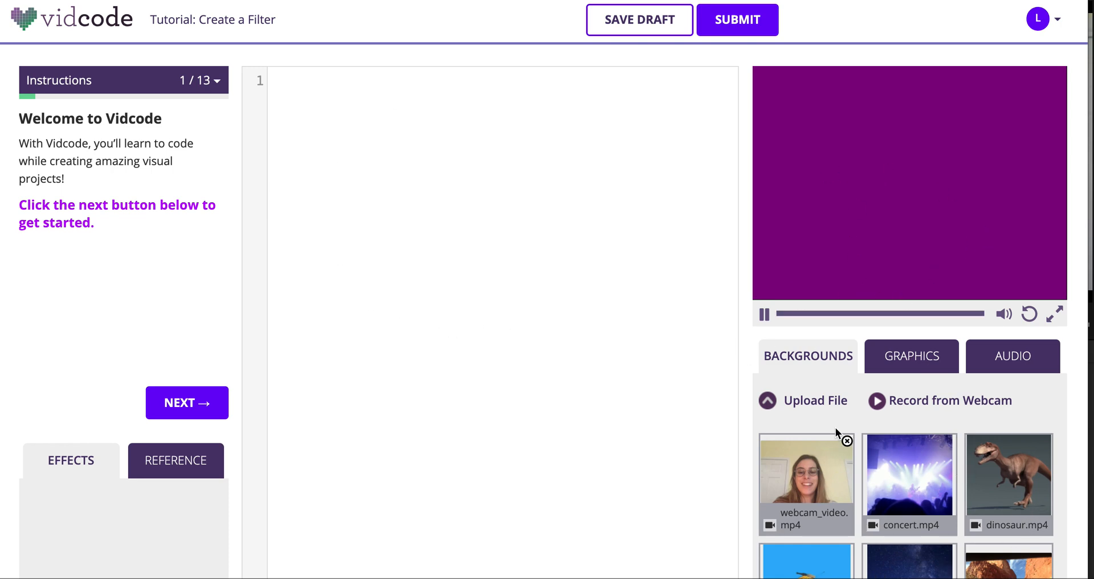
pyautogui.moveTo(922, 407)
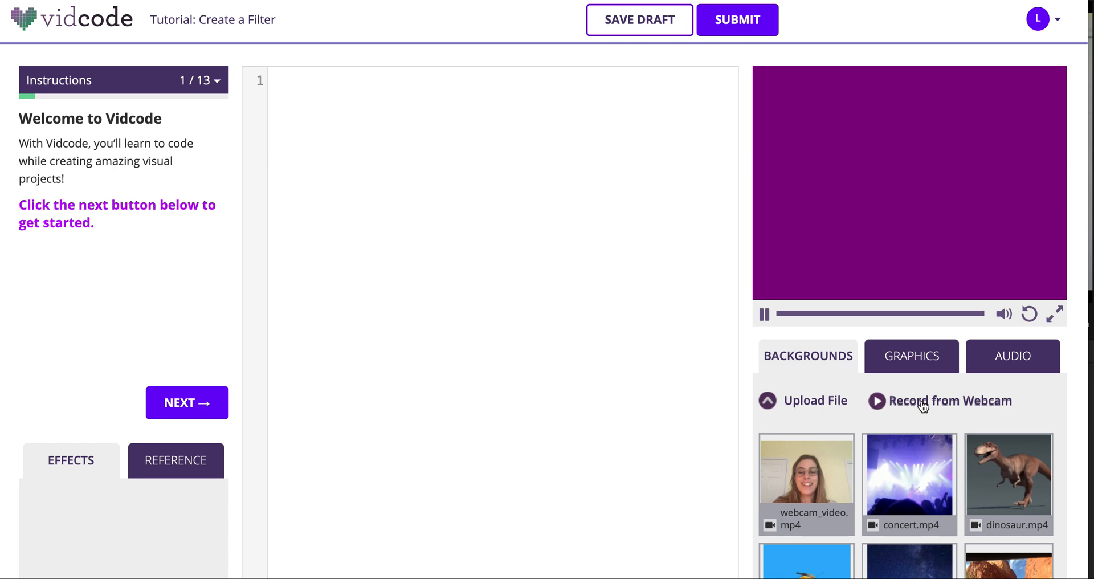
# Pick dinosaur.mp4 from Backgrounds as the video and advance to tutorial step 4.
pyautogui.click(186, 402)
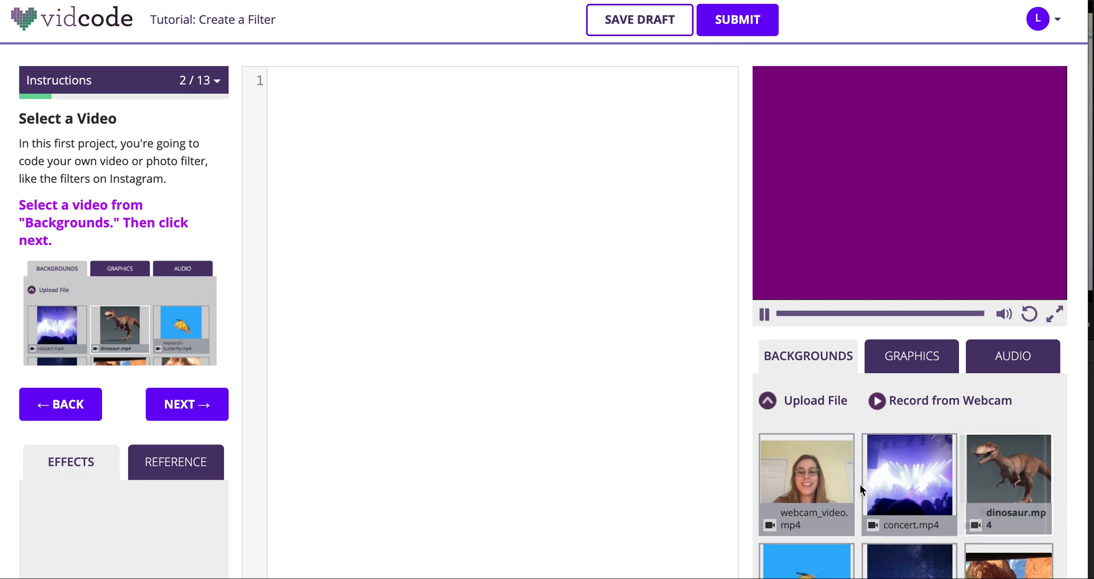
pyautogui.click(1009, 481)
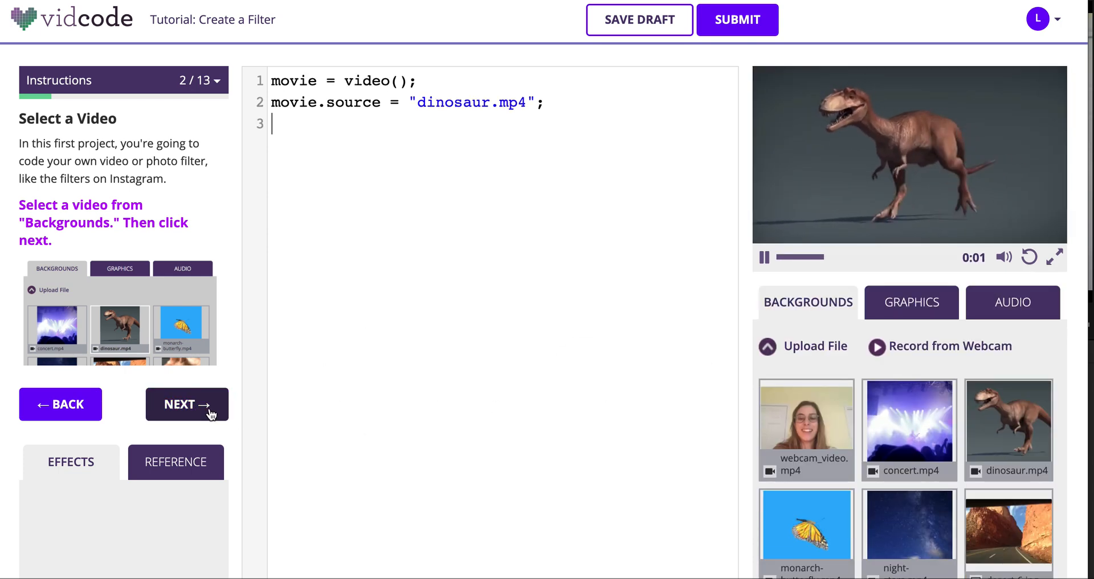
pyautogui.click(187, 404)
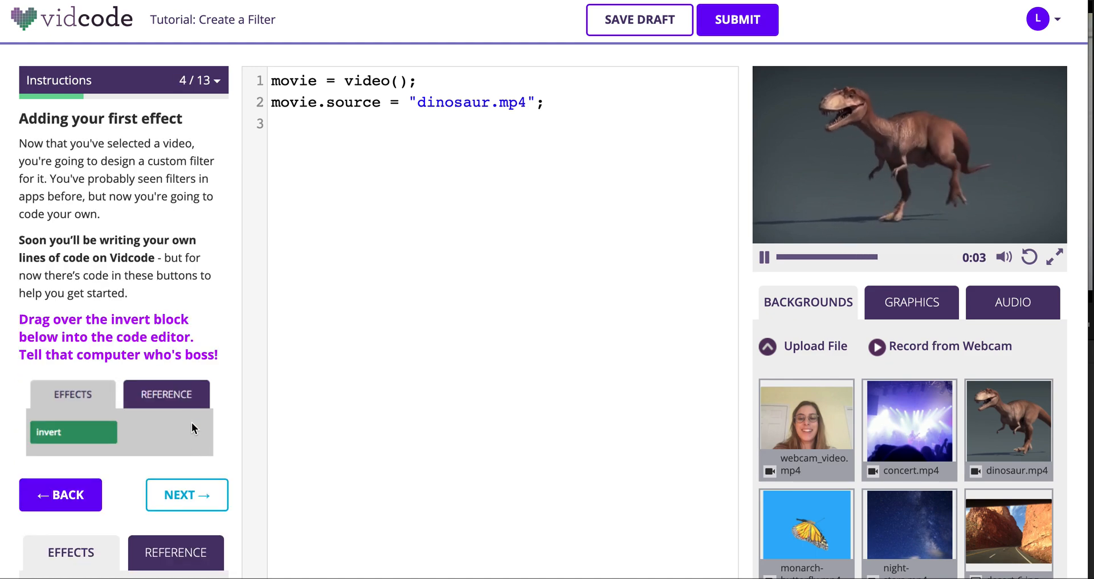
# Drag the kaleidoscope effect below line 2 as kaleidoscope(6), returning to tutorial step 5.
pyautogui.click(186, 494)
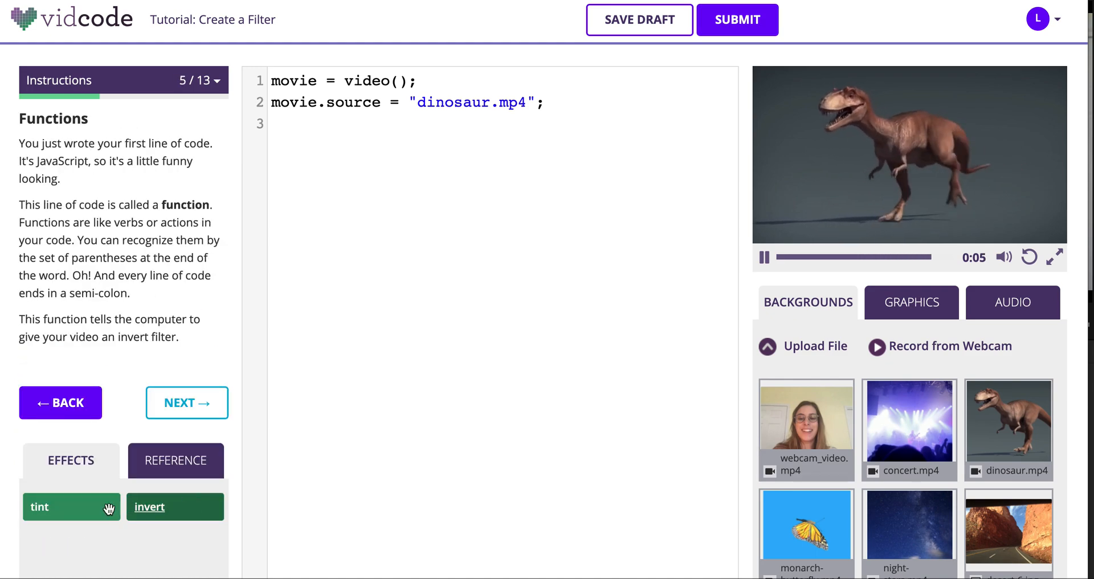
pyautogui.moveTo(186, 402)
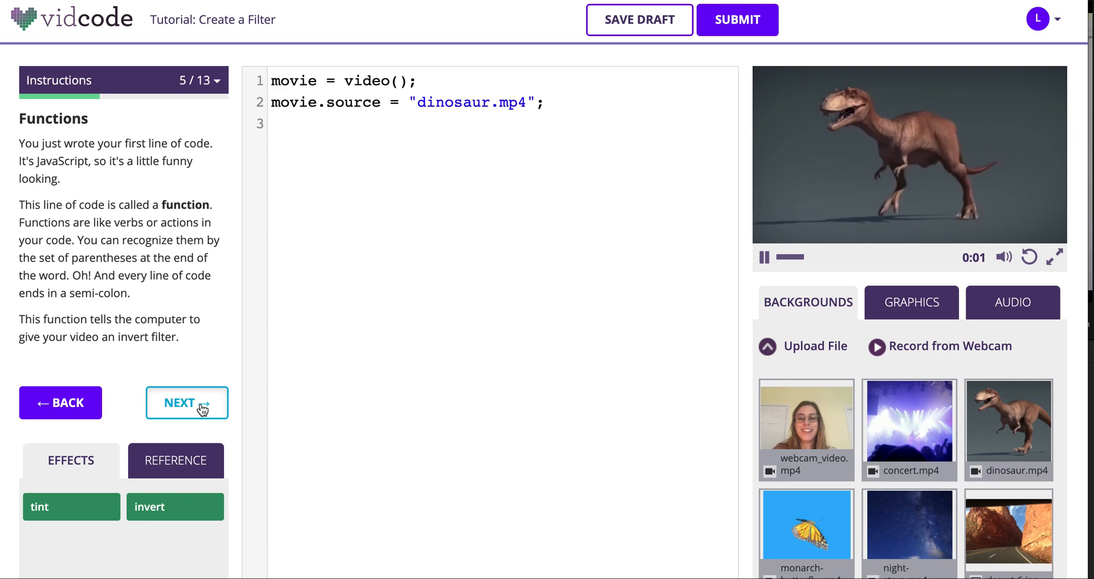
pyautogui.click(186, 403)
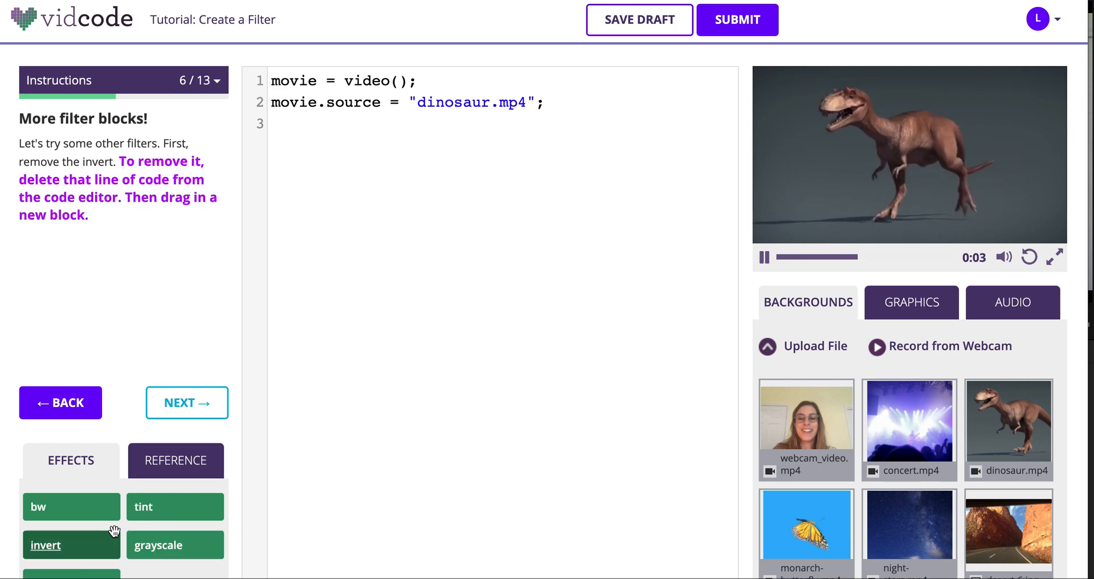
pyautogui.moveTo(69, 545); pyautogui.dragTo(376, 145)
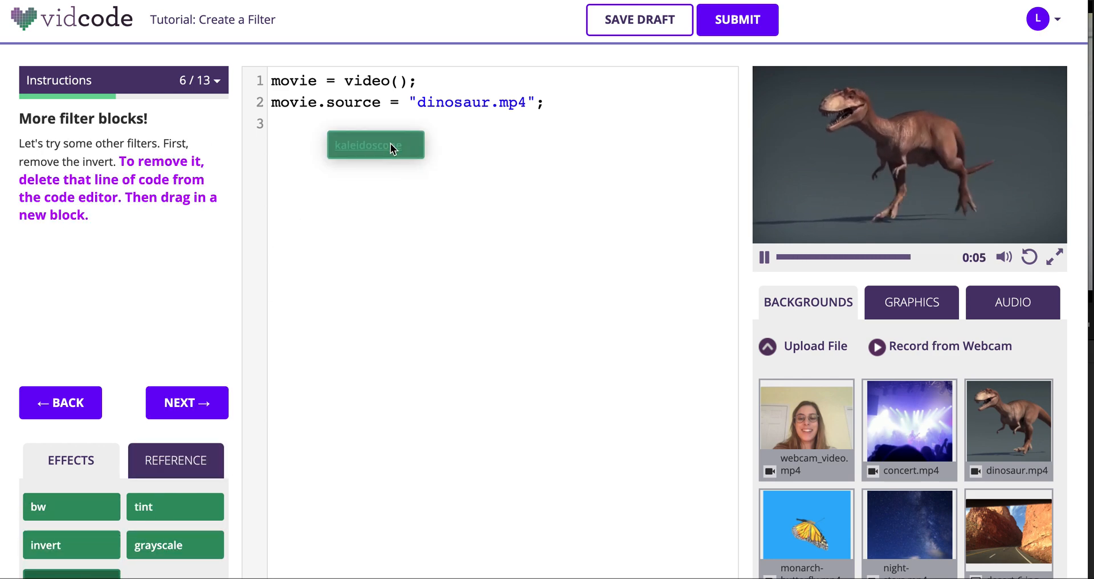
pyautogui.moveTo(375, 144); pyautogui.dragTo(342, 146)
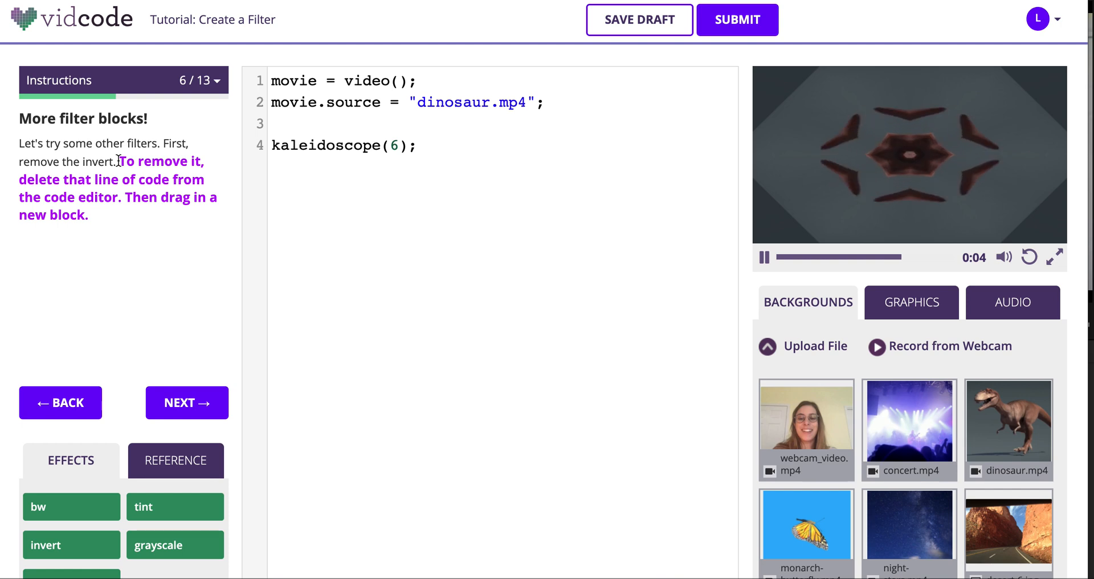
pyautogui.click(1034, 258)
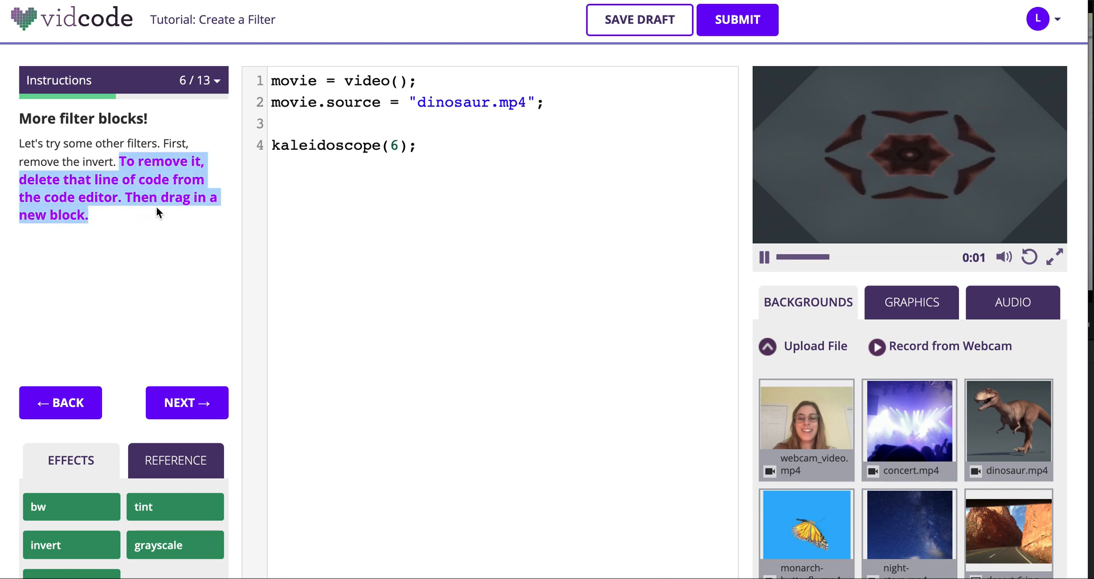
pyautogui.click(60, 402)
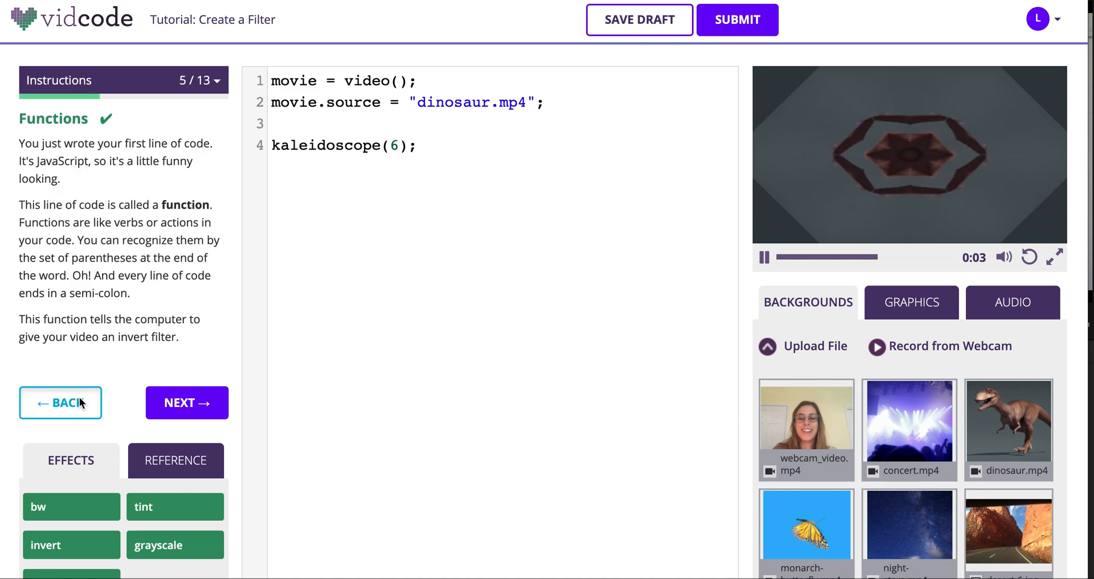
pyautogui.click(60, 402)
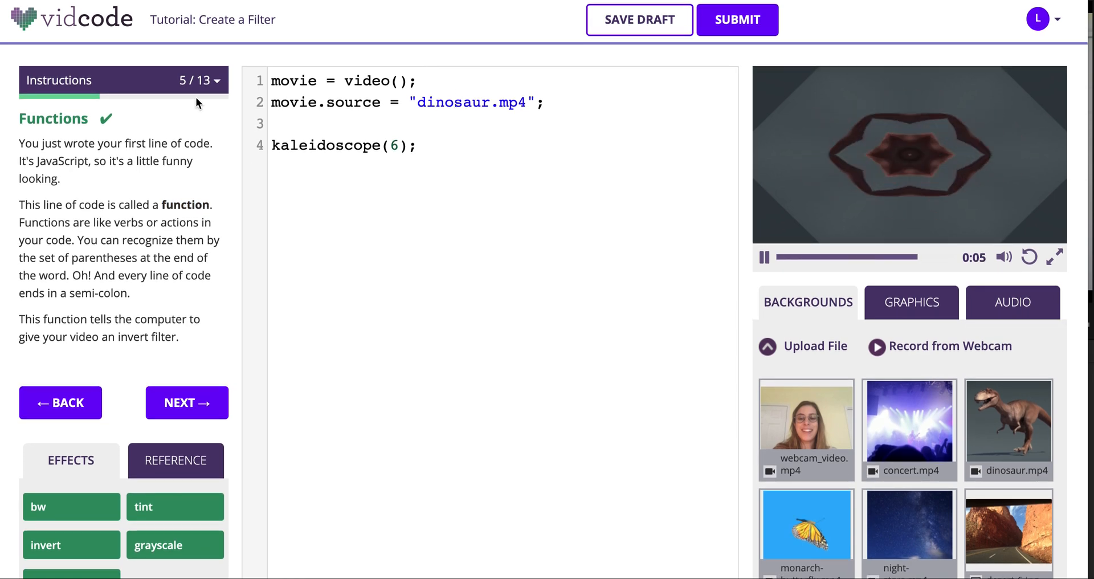
pyautogui.click(1059, 259)
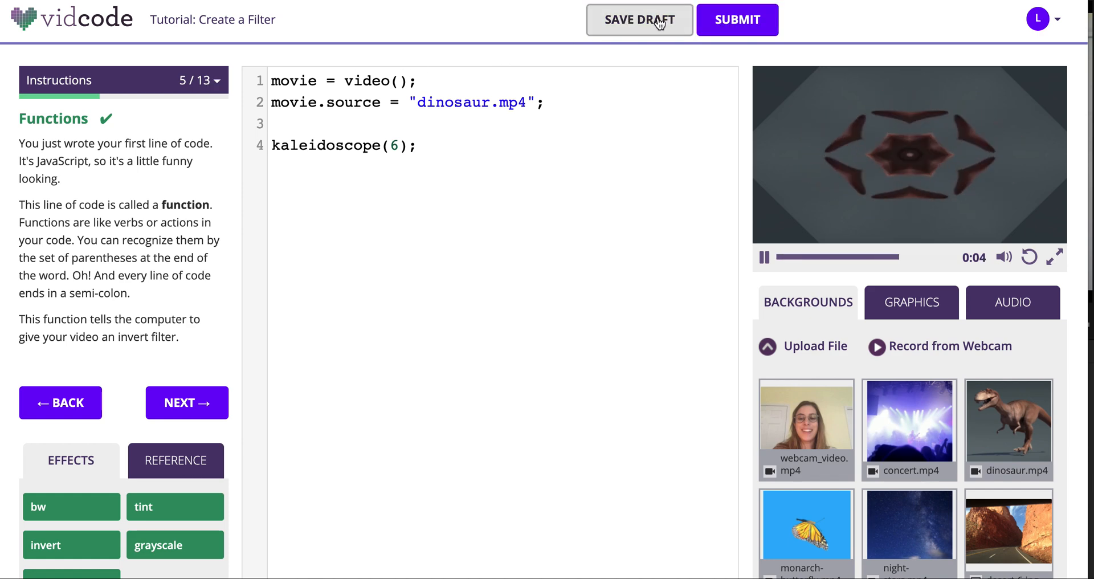
# Save and submit the project titled 'Dino Kaleid' with description 'This was fun!'.
pyautogui.click(737, 20)
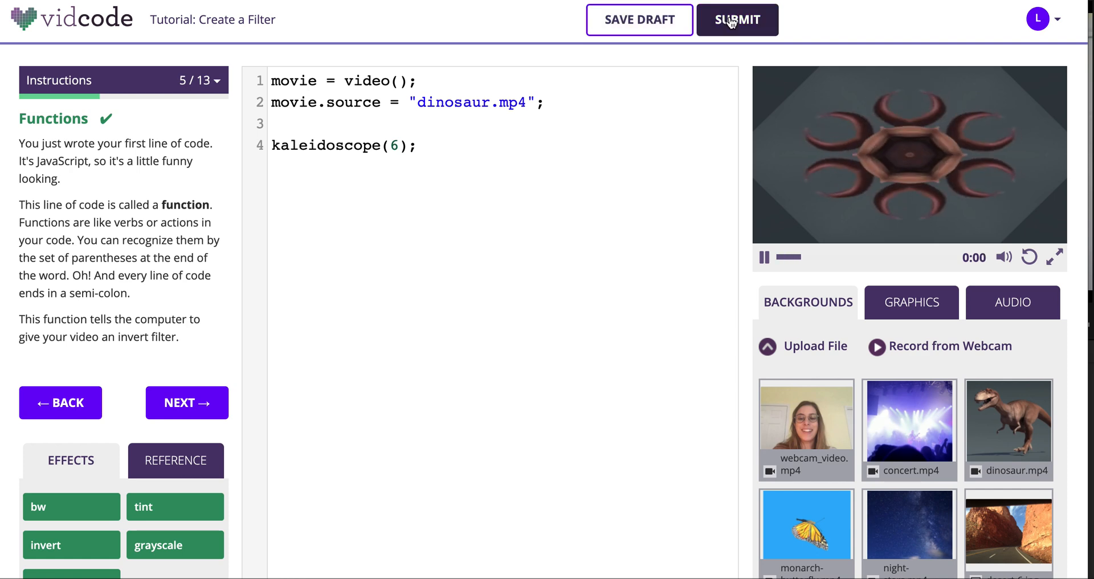
pyautogui.click(737, 19)
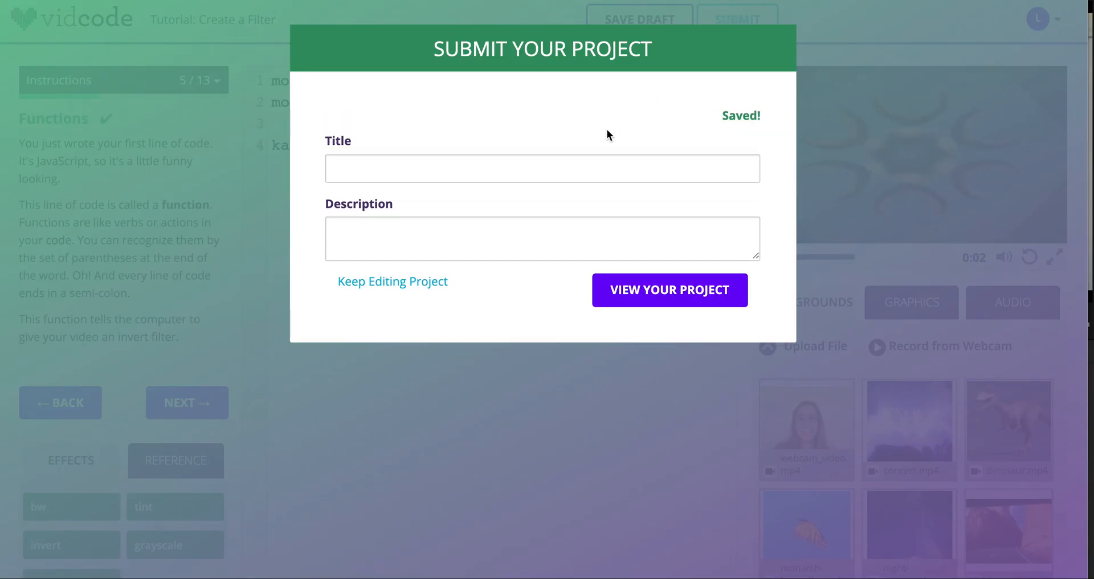
pyautogui.write('D')
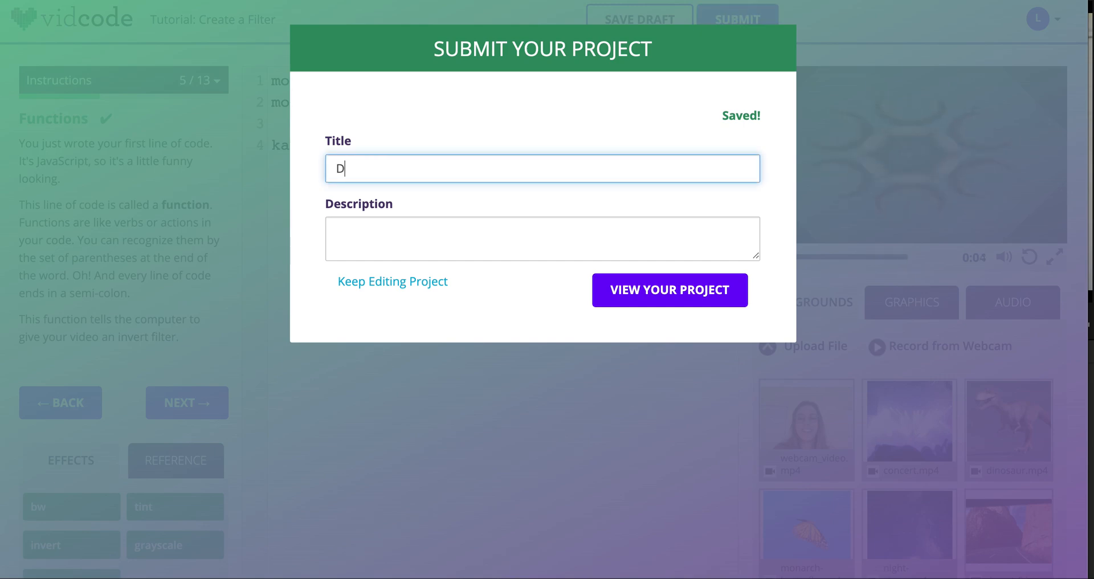
pyautogui.write('ino Kaleid')
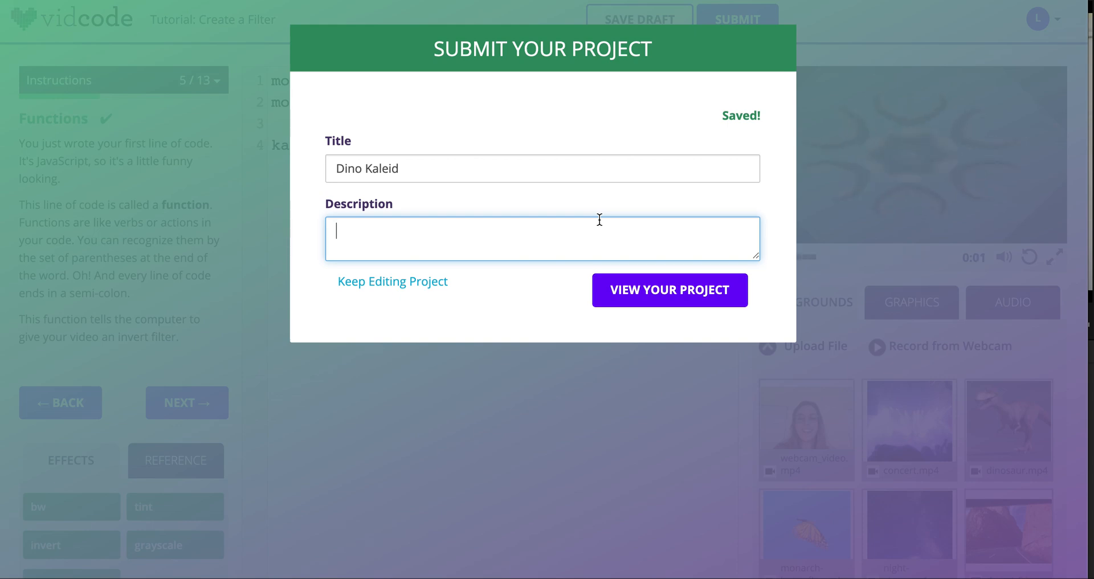
pyautogui.write('This was fun')
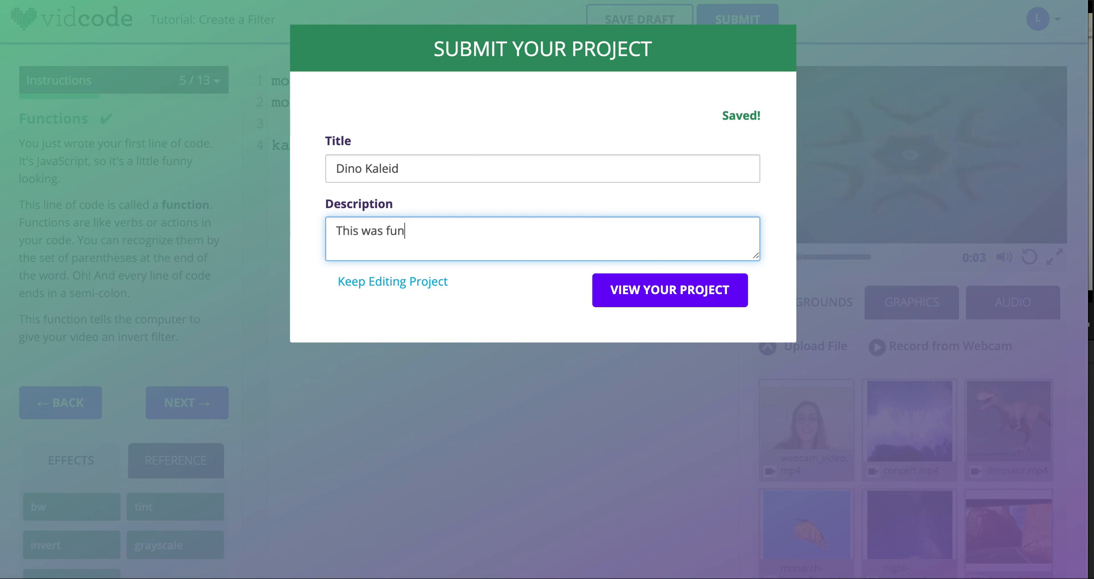
pyautogui.write('!')
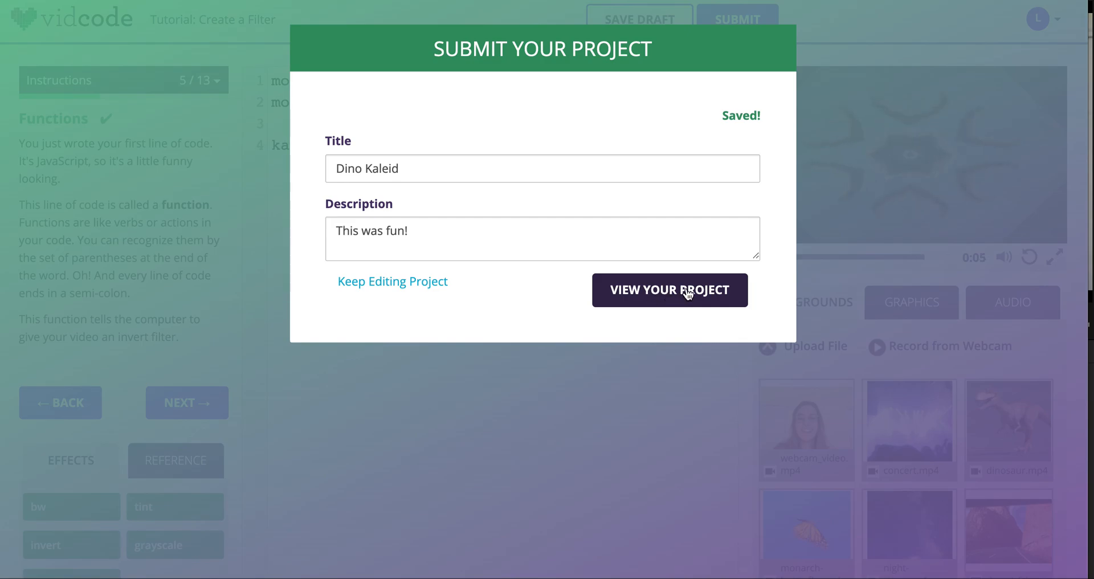
# Open the Dino Kaleid project page and copy its Link to Project from Share.
pyautogui.click(668, 290)
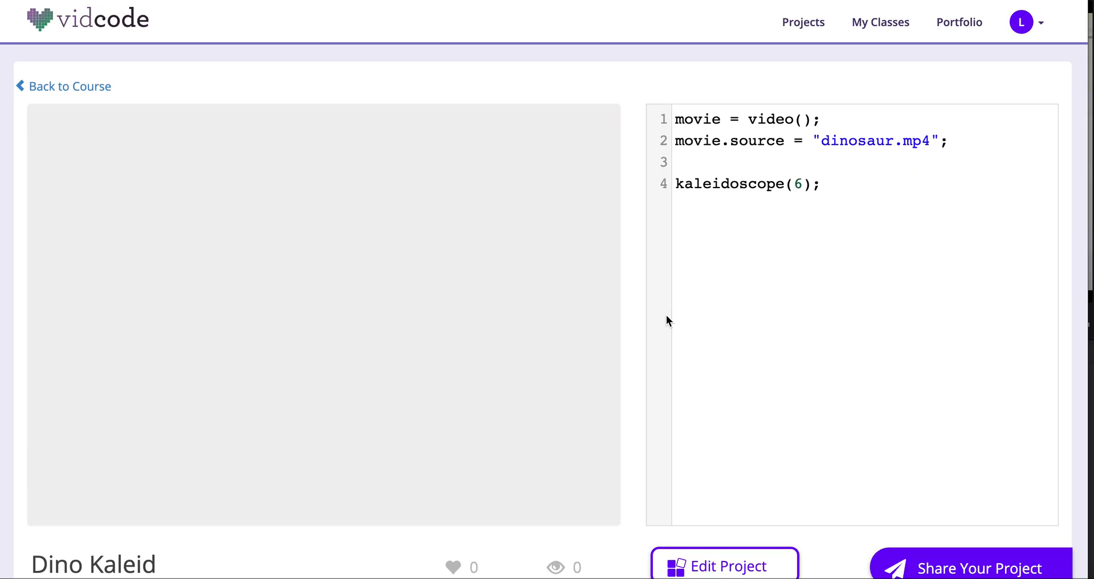
pyautogui.moveTo(645, 356)
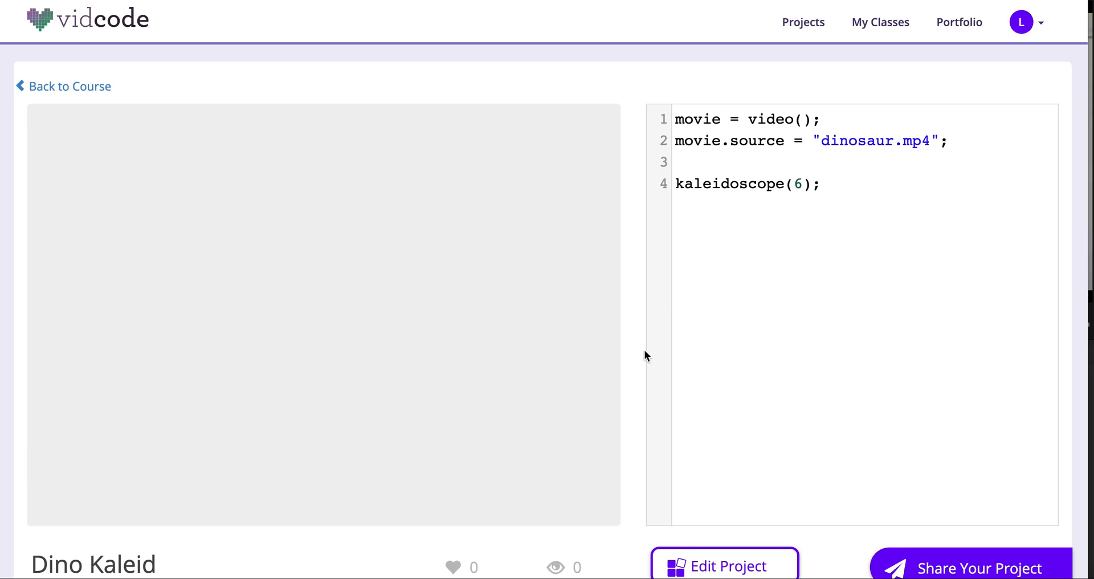
pyautogui.scroll(-3)
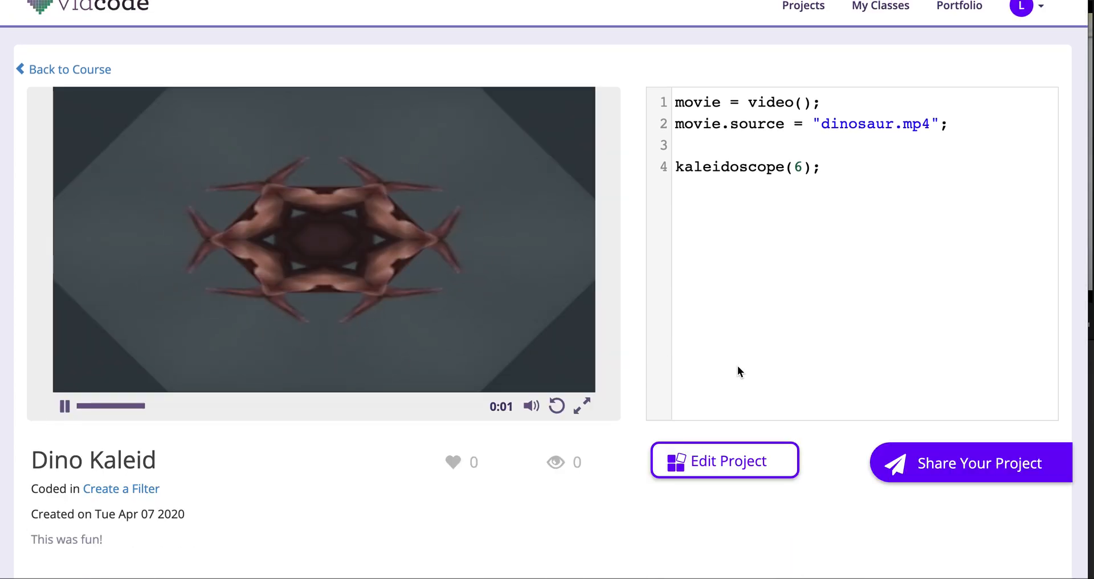
pyautogui.click(977, 463)
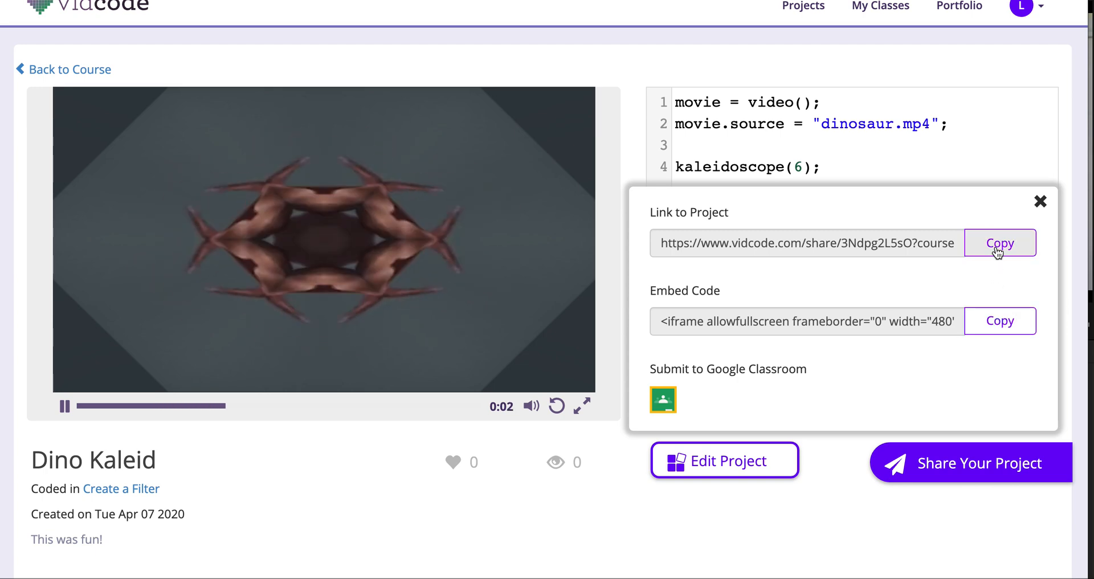
pyautogui.click(1001, 243)
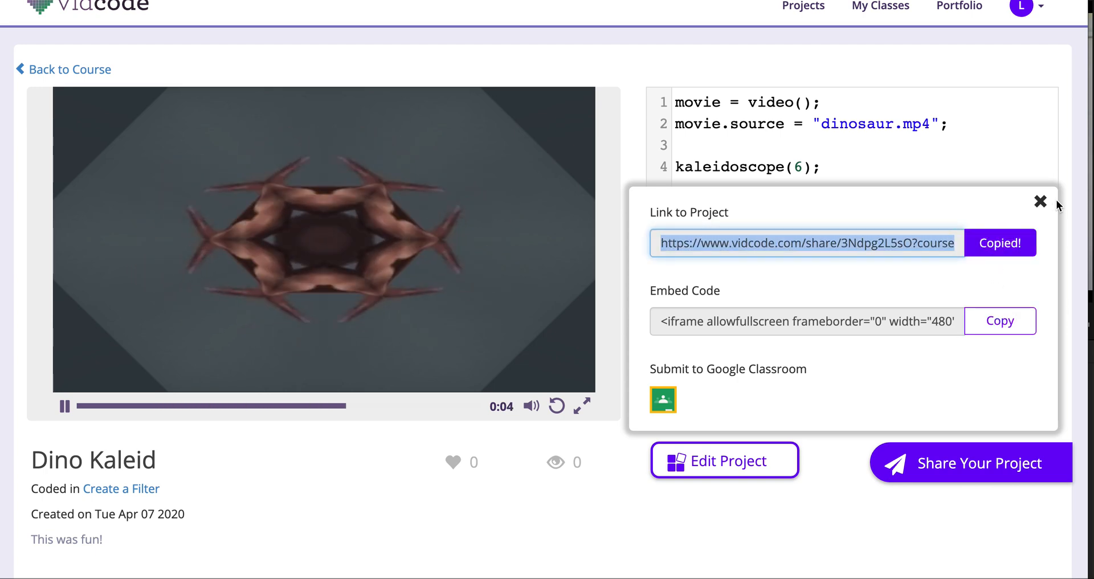
pyautogui.click(1039, 201)
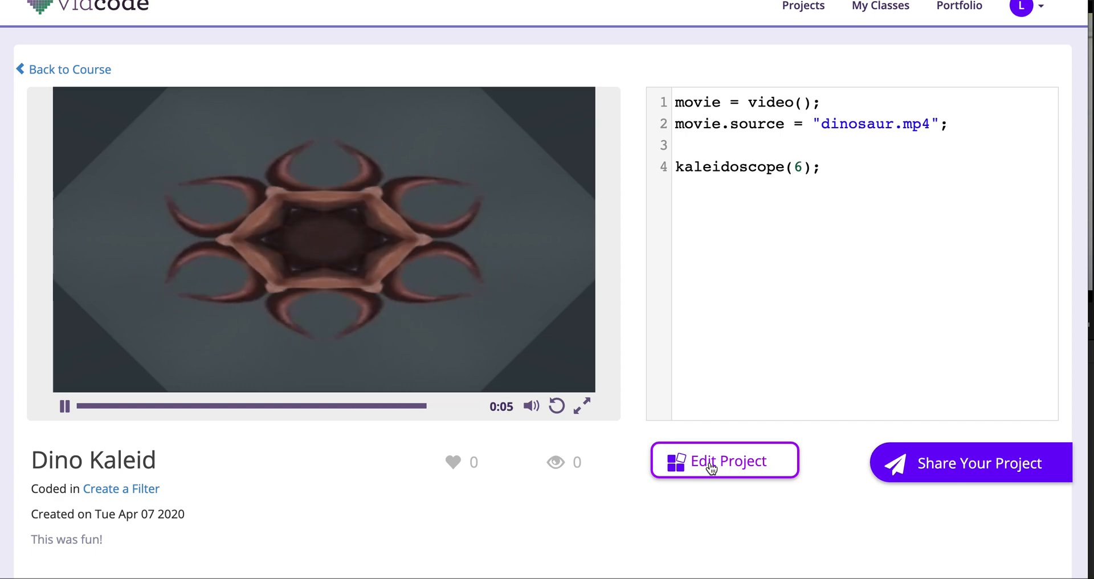
pyautogui.click(556, 407)
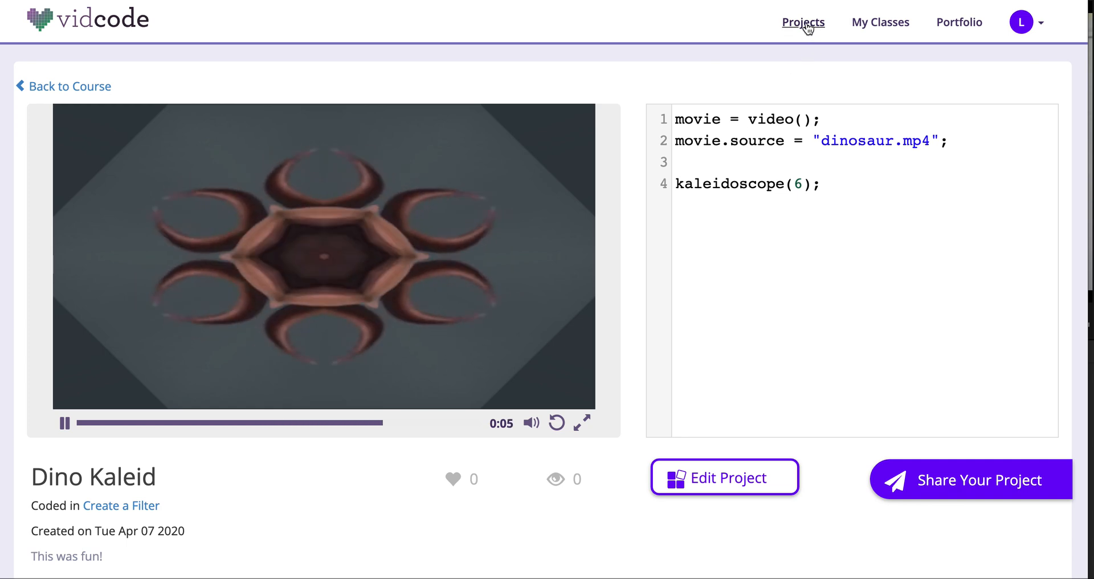
# Open Projects in the top navigation and scroll down through the shared gallery projects.
pyautogui.click(802, 22)
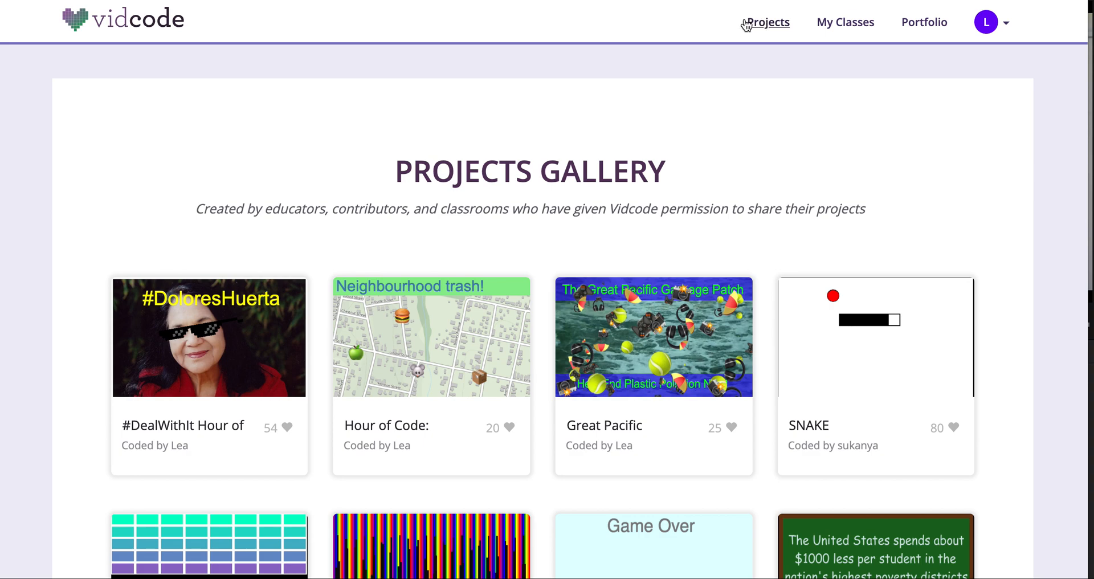
pyautogui.moveTo(652, 99)
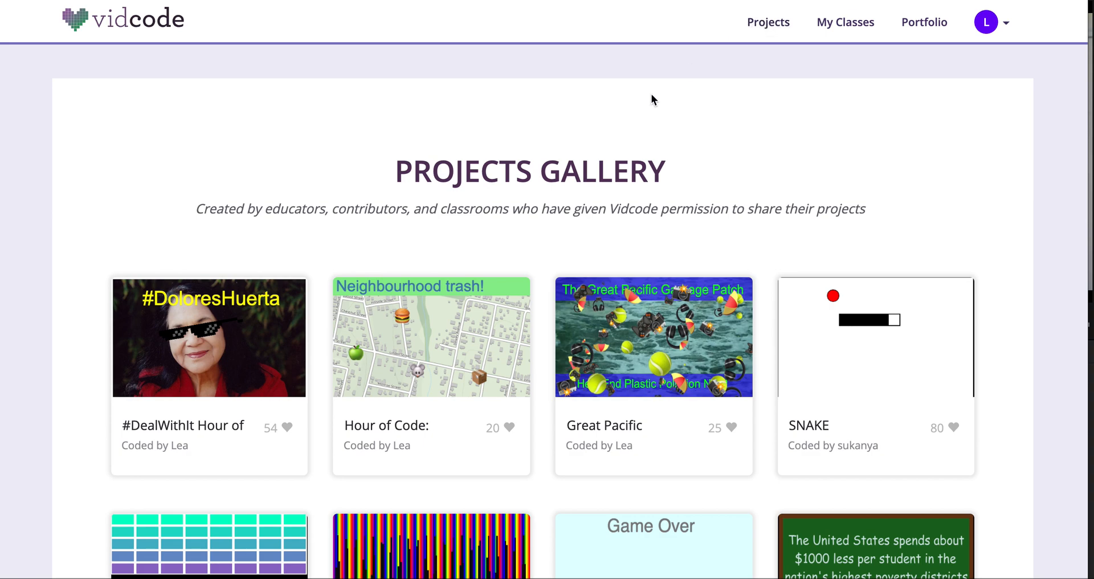
pyautogui.scroll(-3)
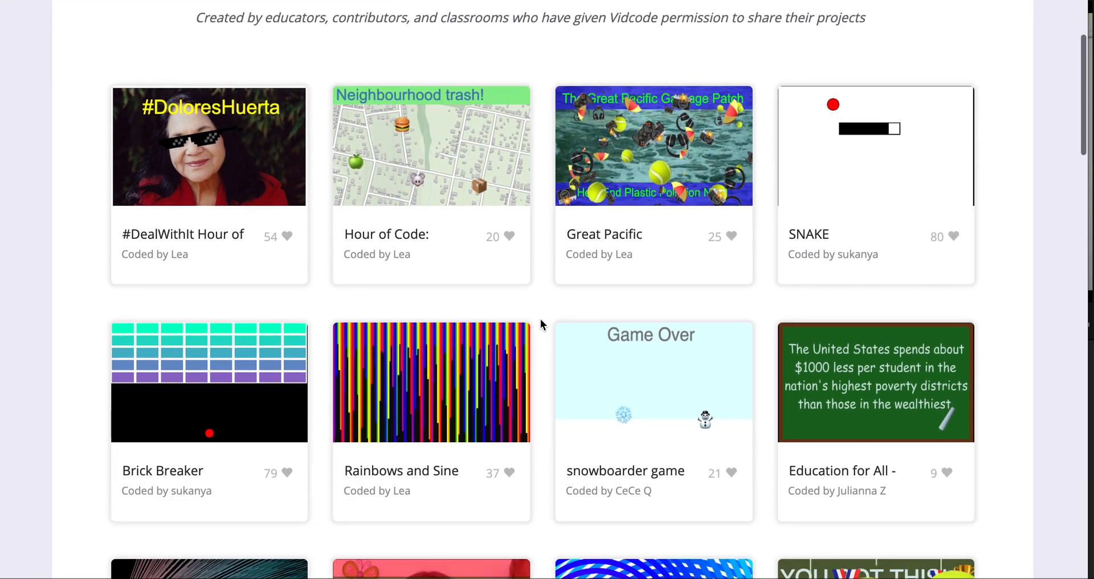
pyautogui.scroll(-3)
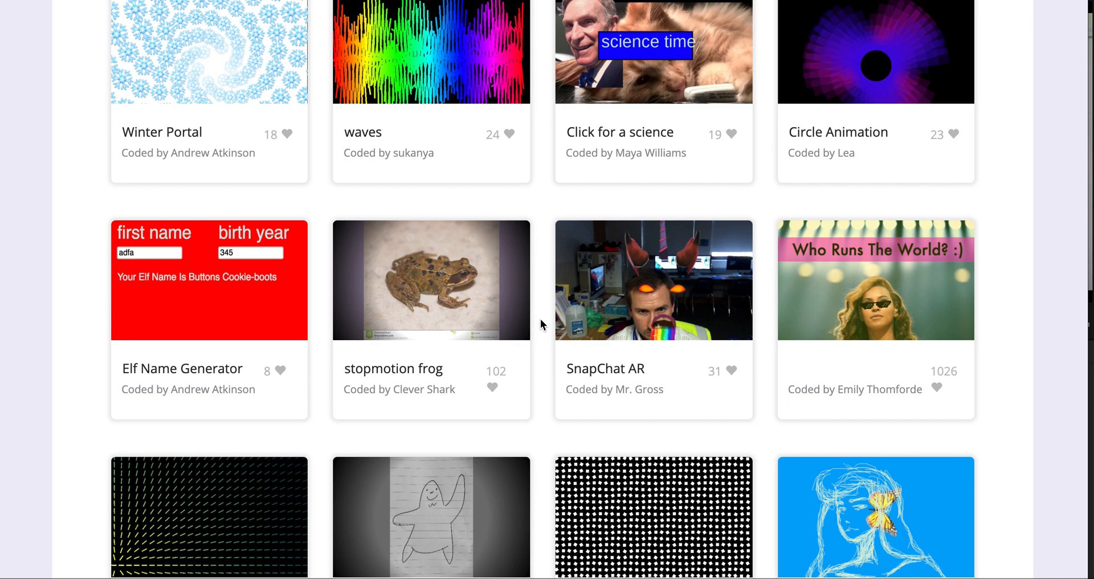
pyautogui.scroll(-3)
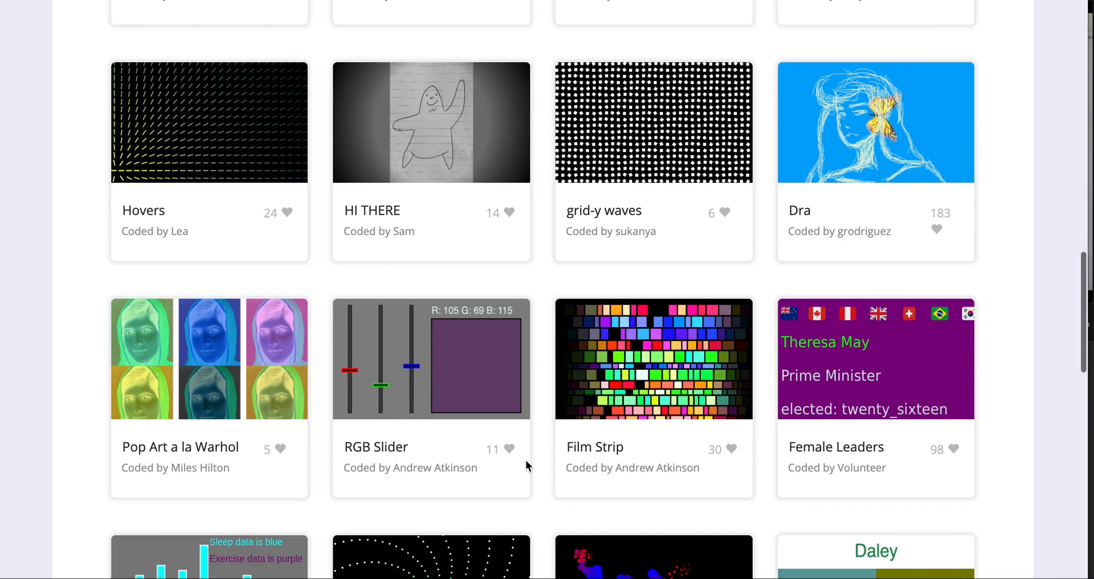
pyautogui.scroll(-3)
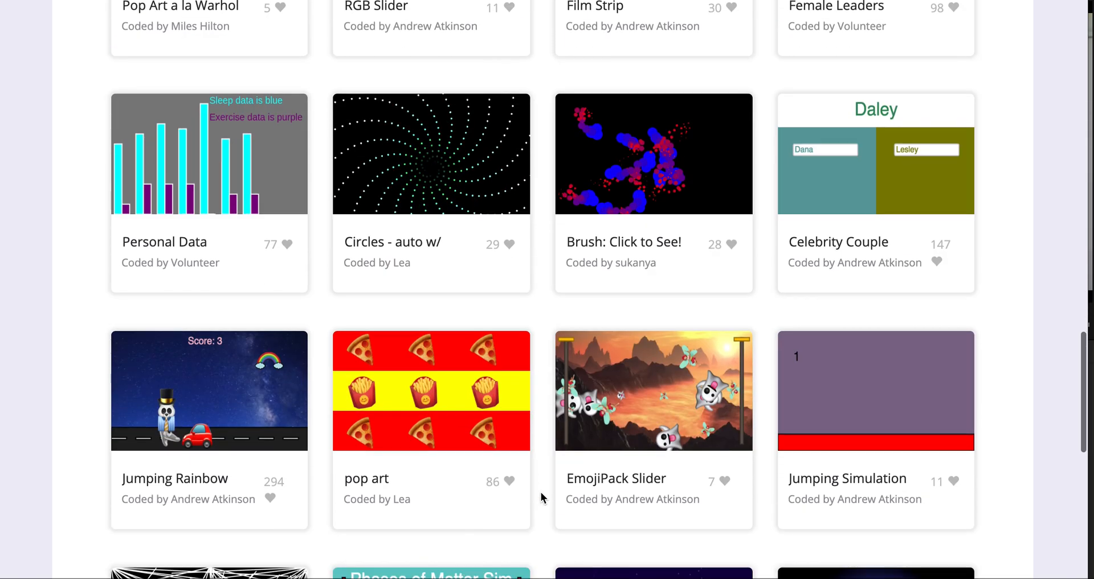
pyautogui.scroll(-3)
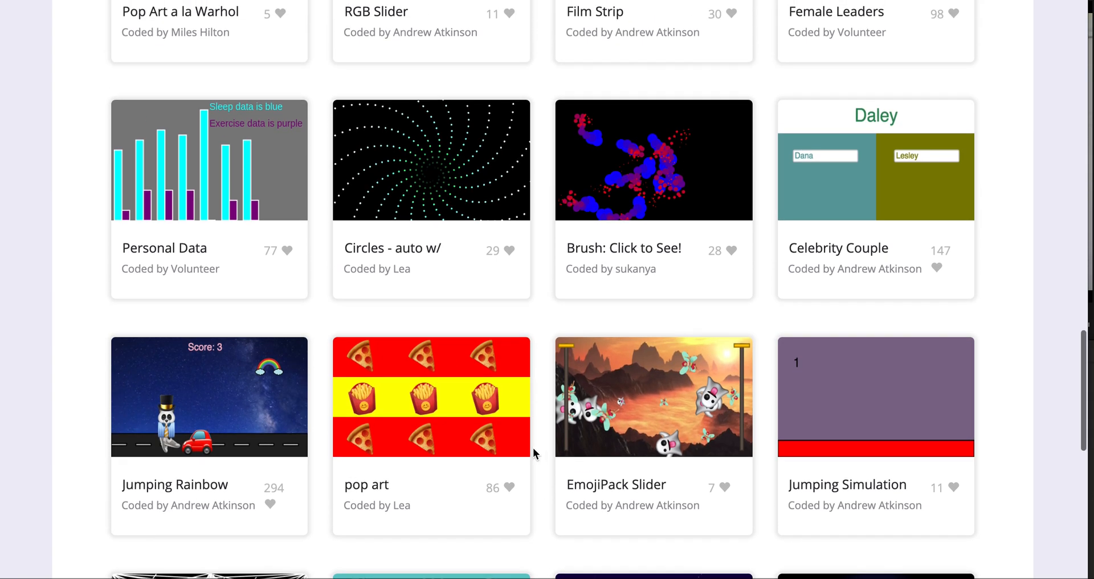
# Remix the pop art project by adding '!' to the graphics line, then return to pop art.
pyautogui.click(431, 395)
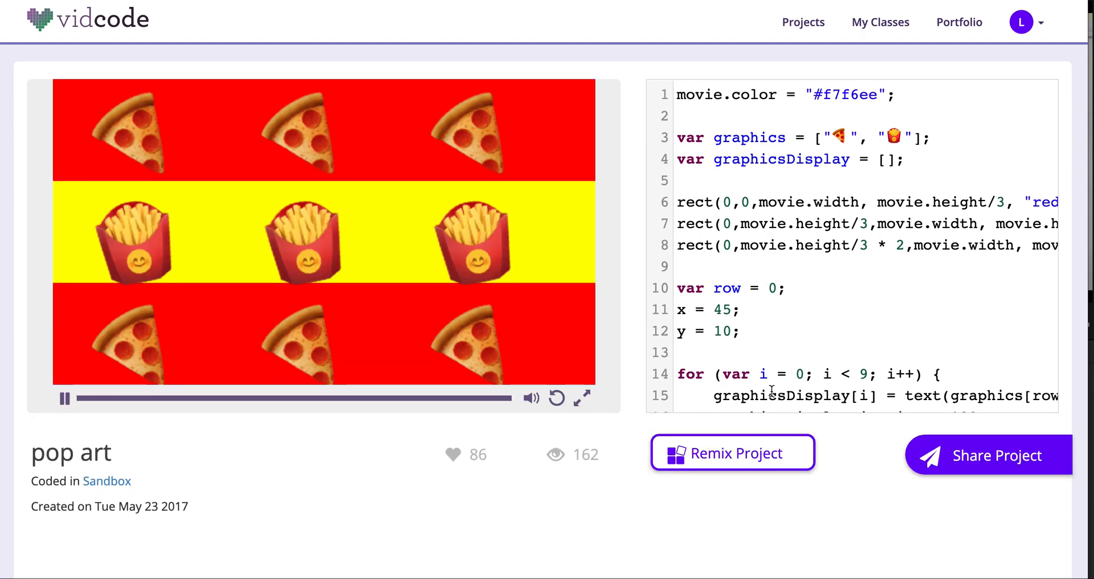
pyautogui.scroll(-3)
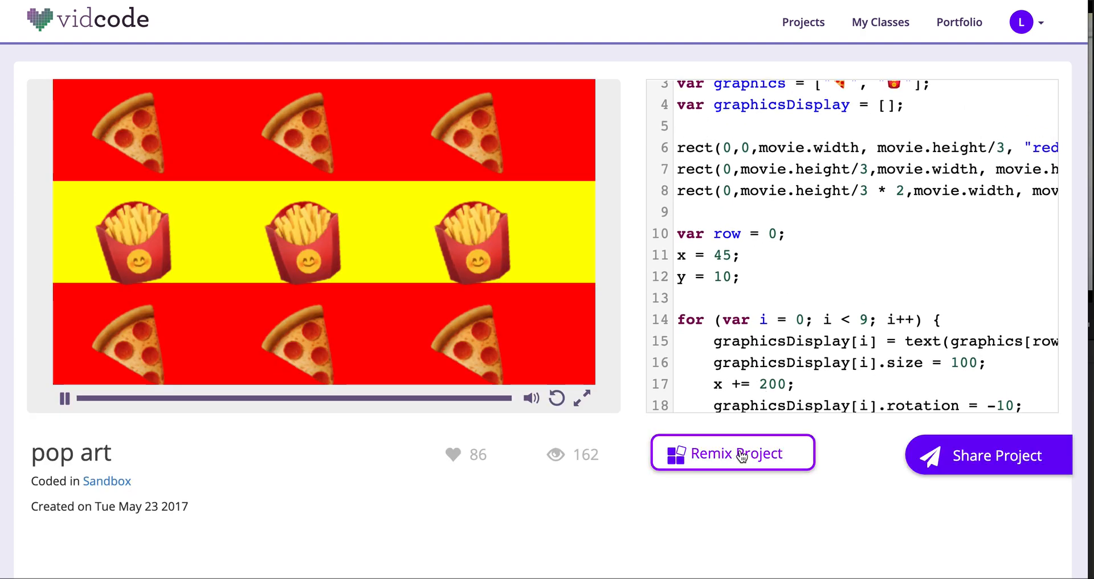
pyautogui.click(732, 454)
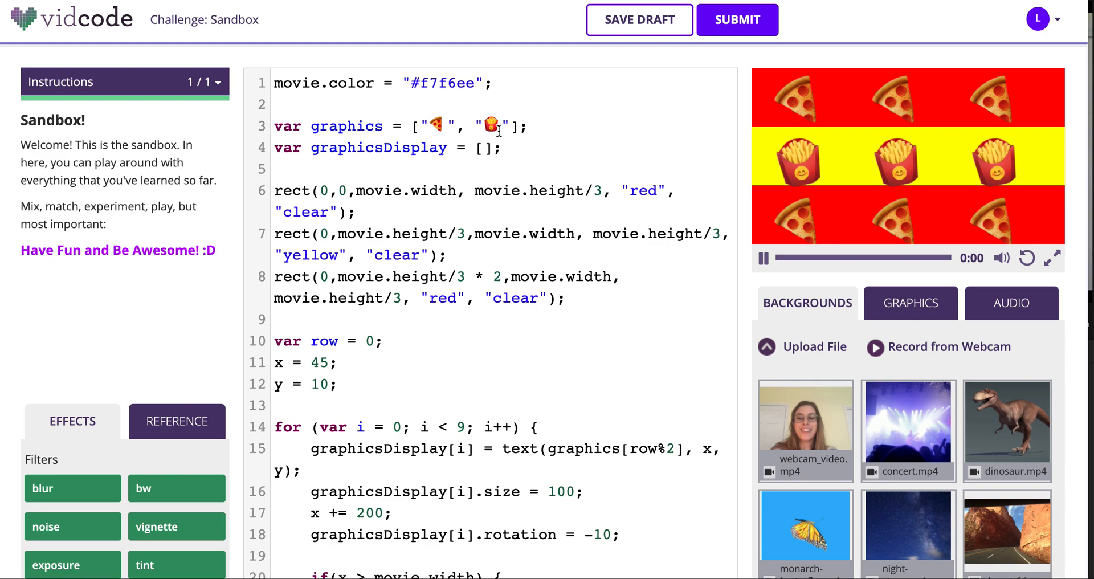
pyautogui.write('!')
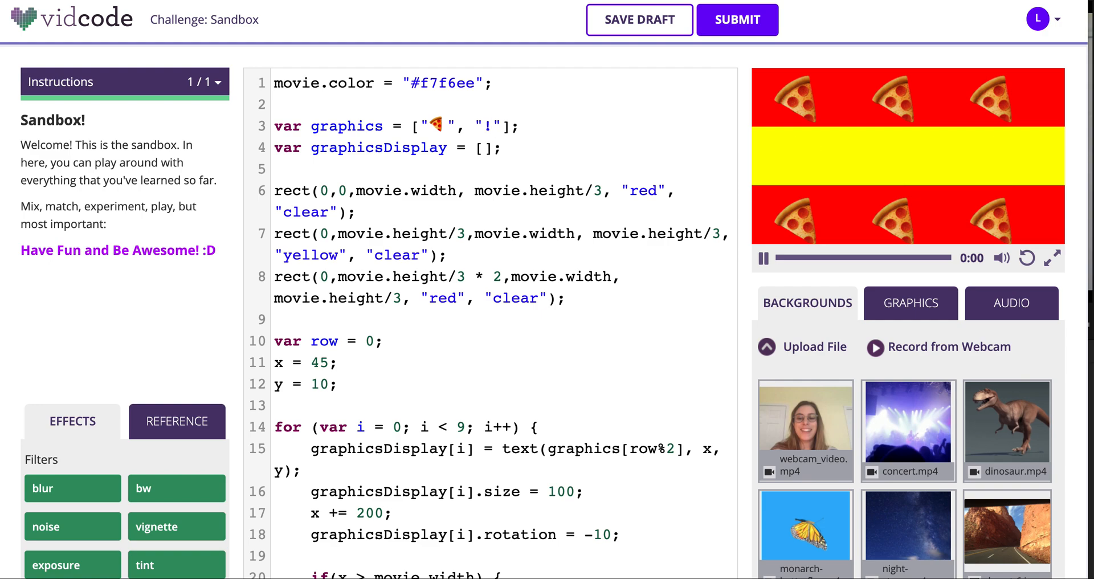
pyautogui.click(494, 126)
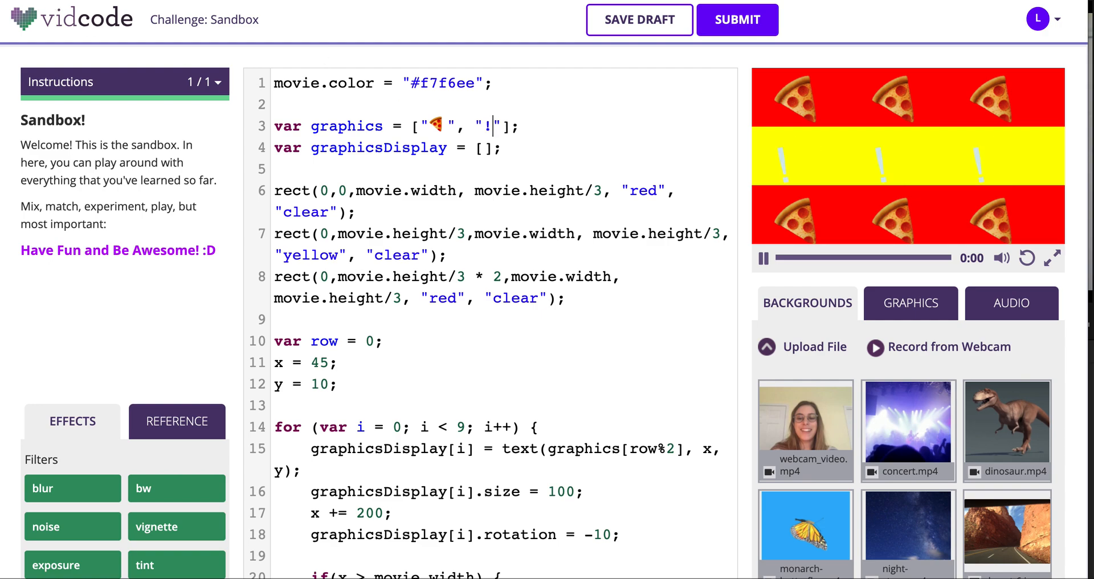
pyautogui.click(737, 20)
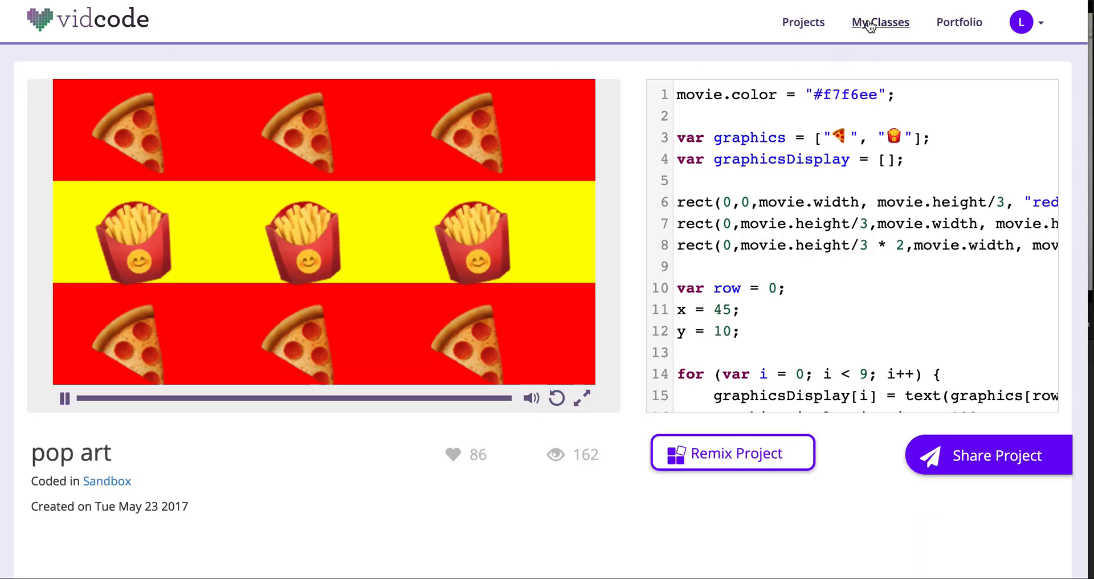
# Go via My Classes to Portfolio, listing Untitled, Dino Kaleid, Purple Park :) and My Cat!
pyautogui.click(880, 22)
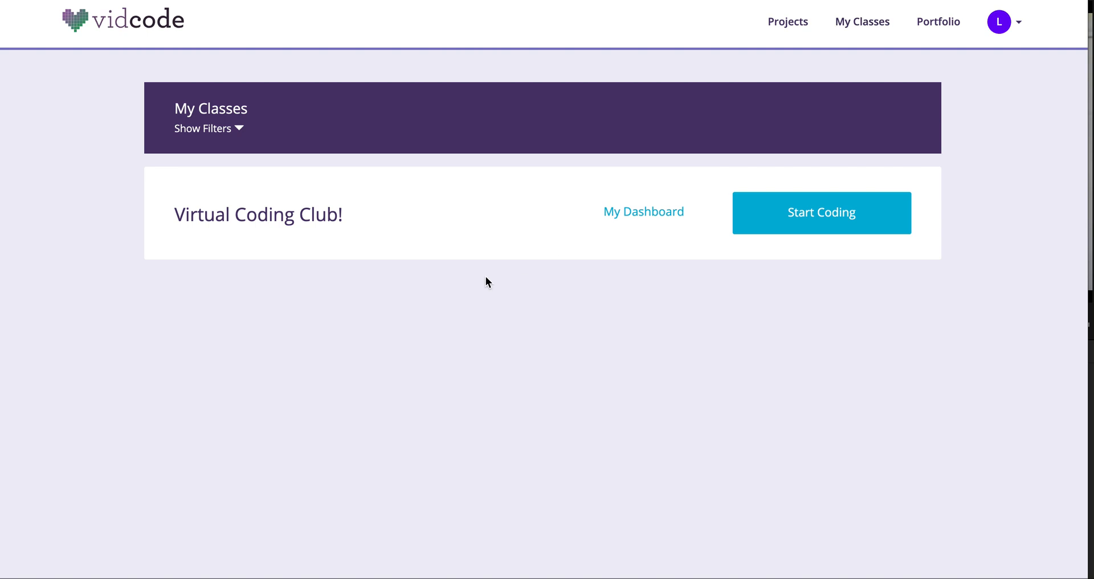
pyautogui.moveTo(792, 224)
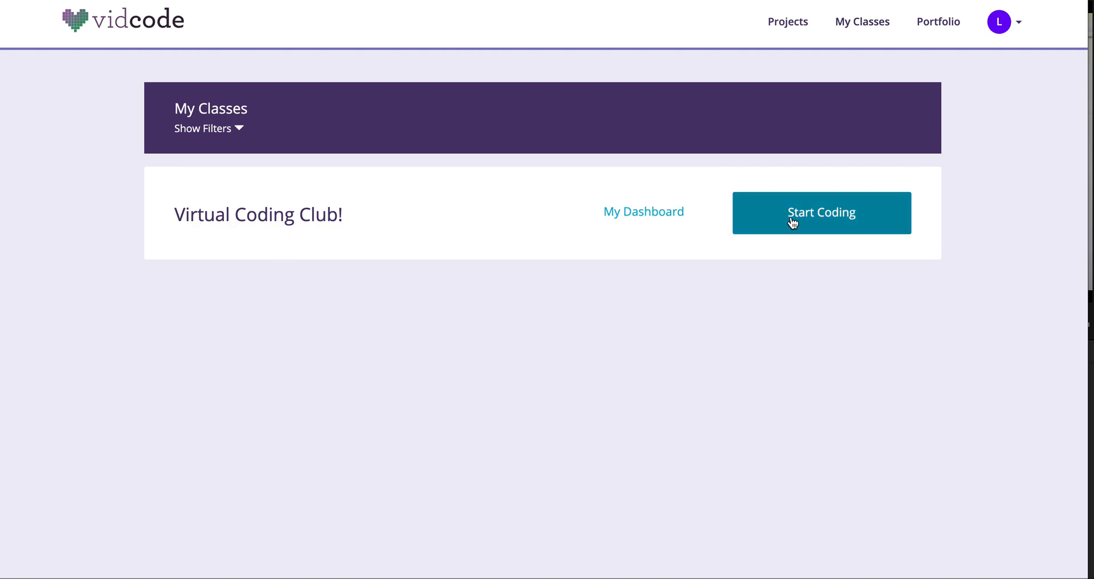
pyautogui.click(924, 21)
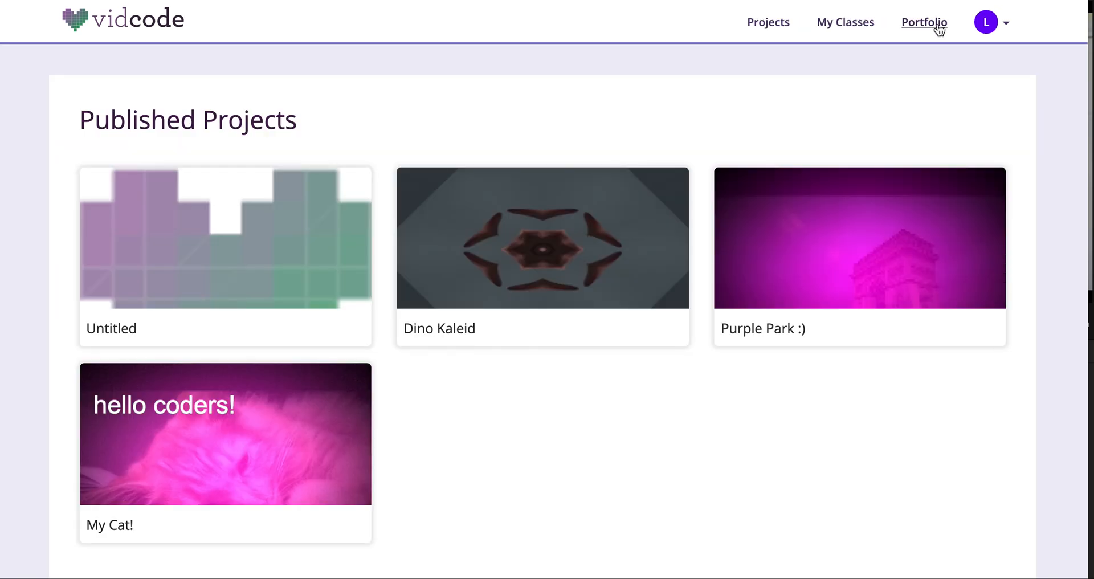
pyautogui.moveTo(850, 230)
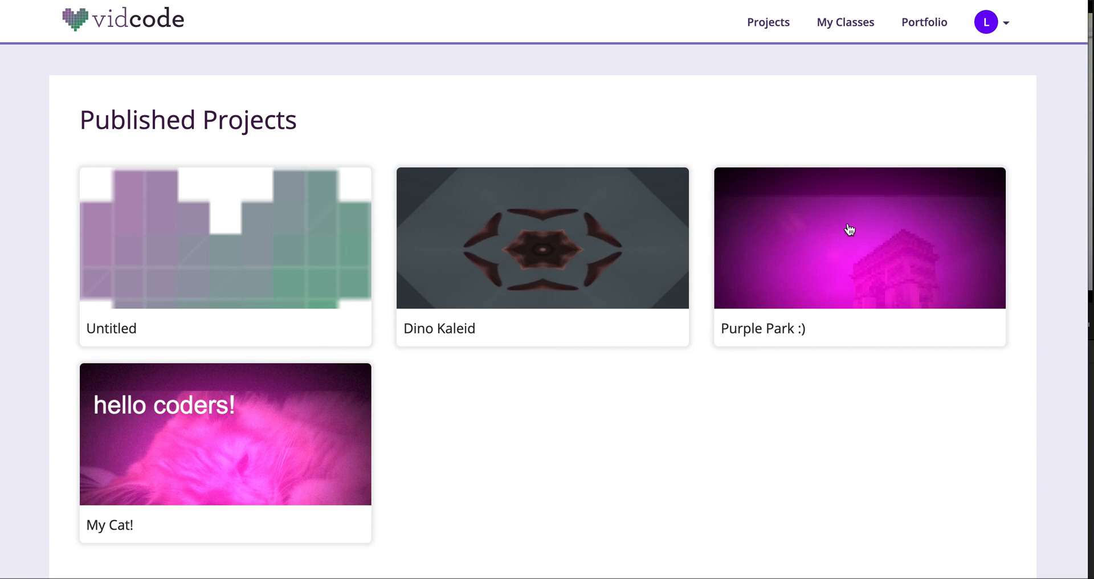
pyautogui.moveTo(427, 283)
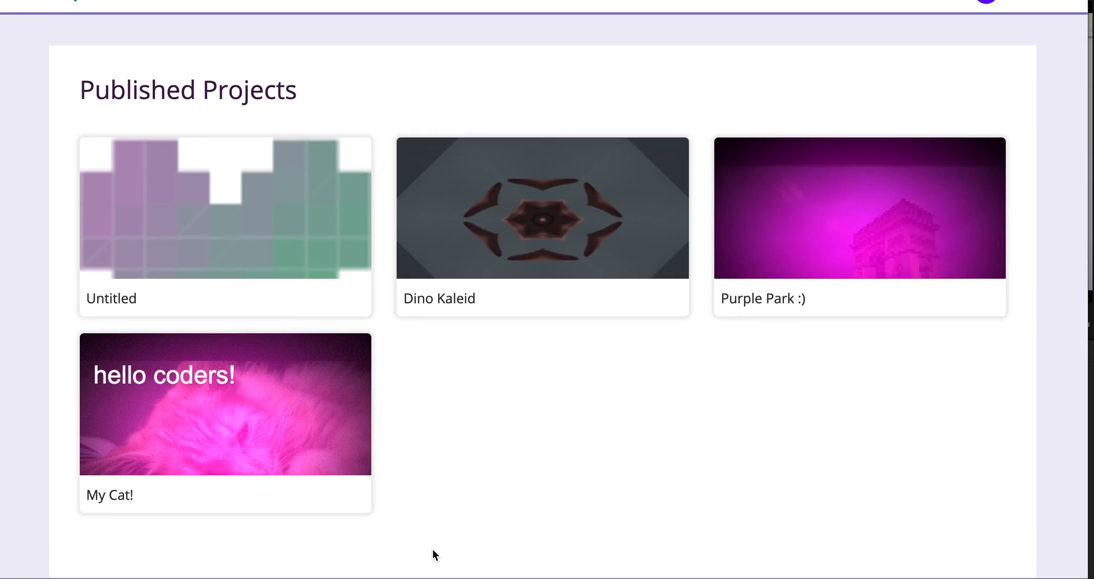
pyautogui.scroll(3)
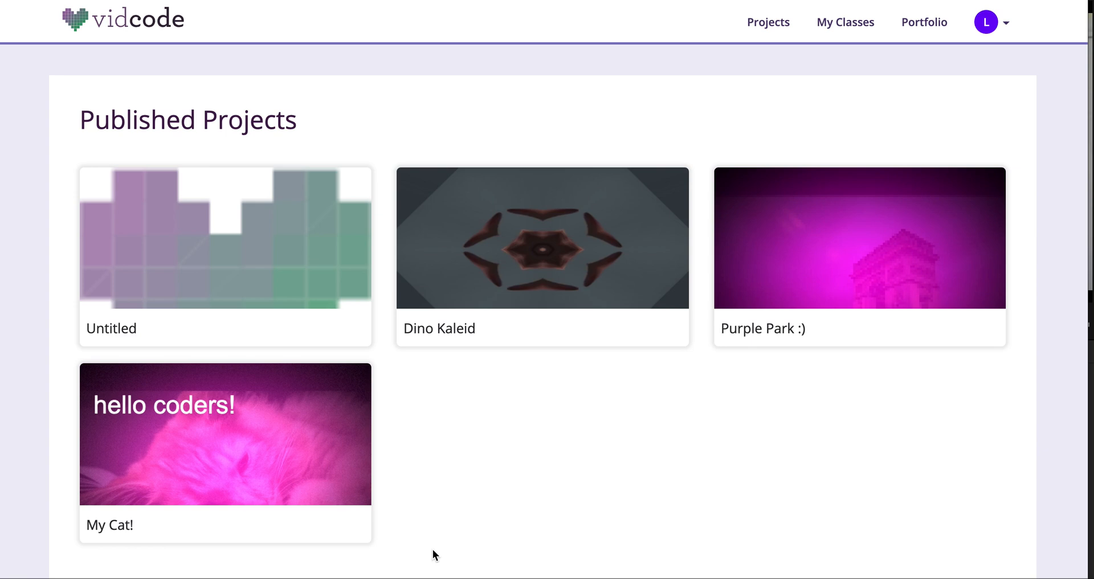
pyautogui.moveTo(450, 517)
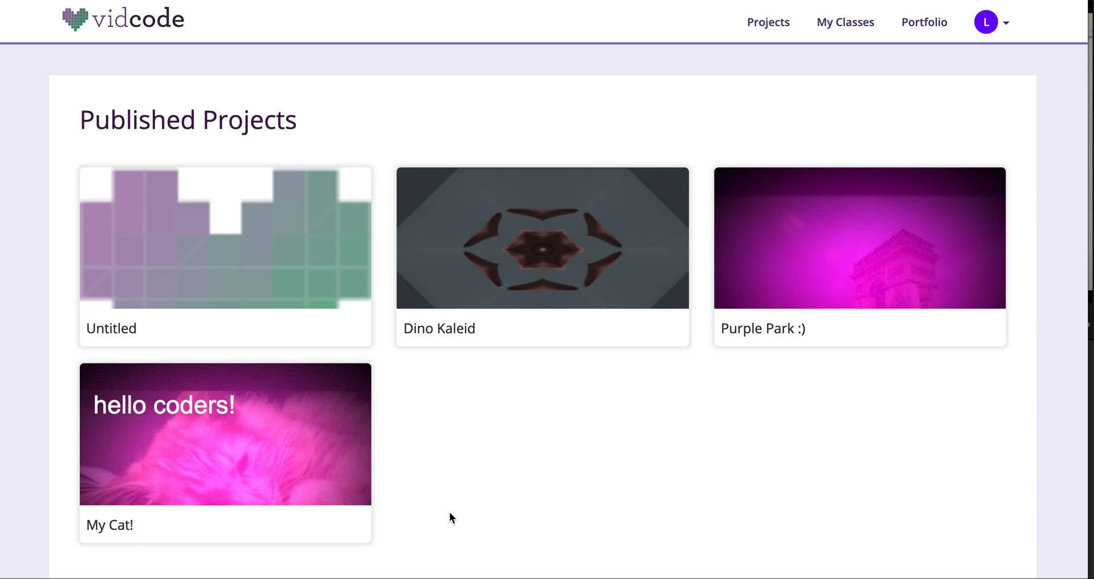